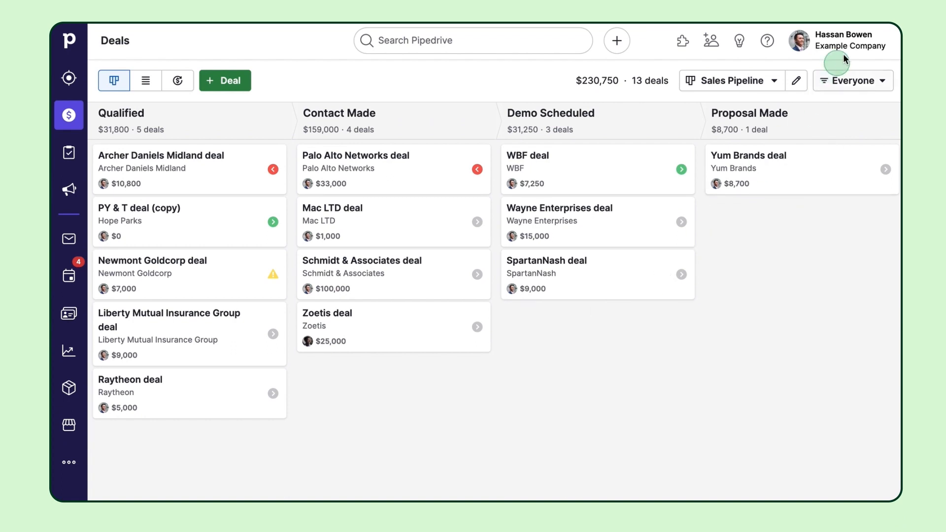
Open Automatic assignment, preview the Deal added and Deal updated events, then cancel the new rule.
click(838, 40)
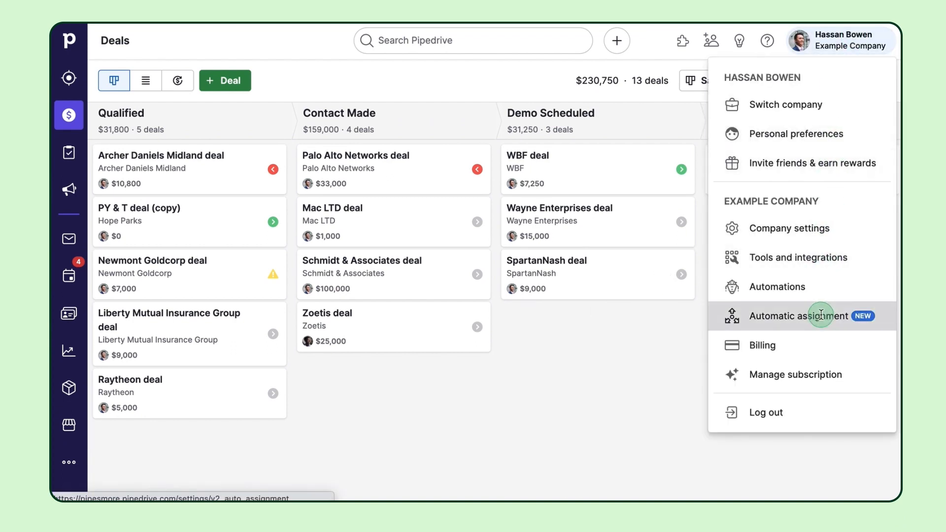
click(798, 315)
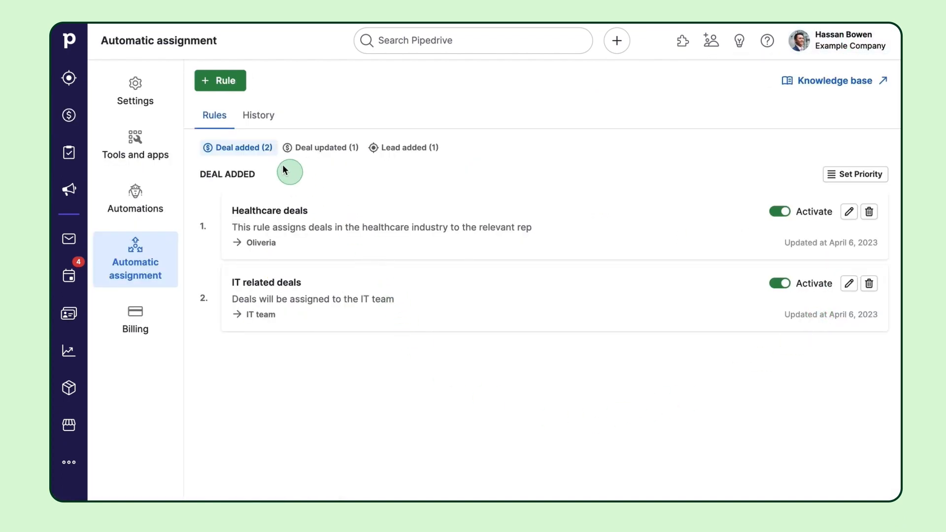
click(220, 80)
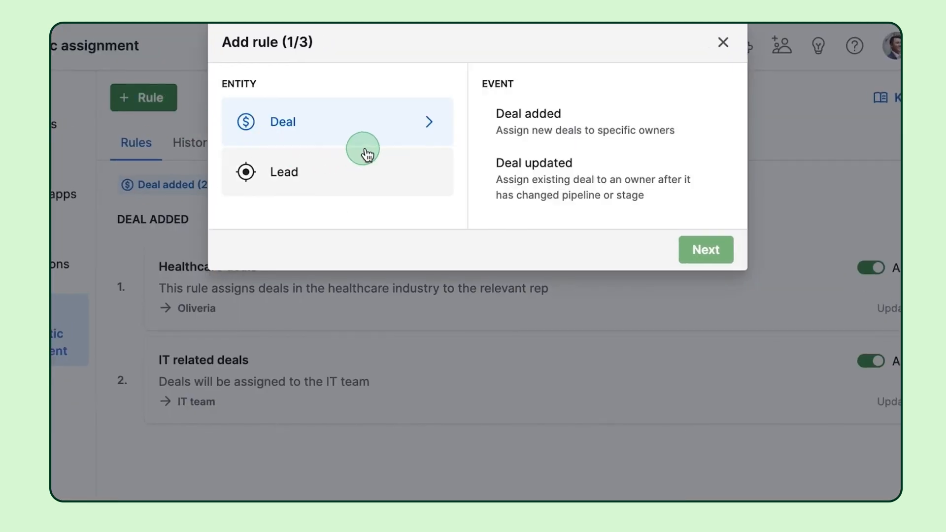
mouse_move(388, 136)
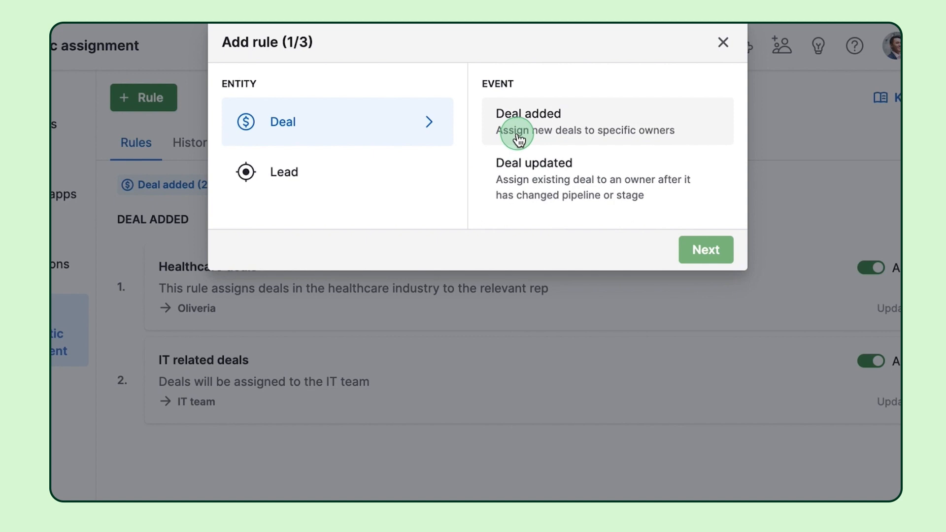
click(283, 171)
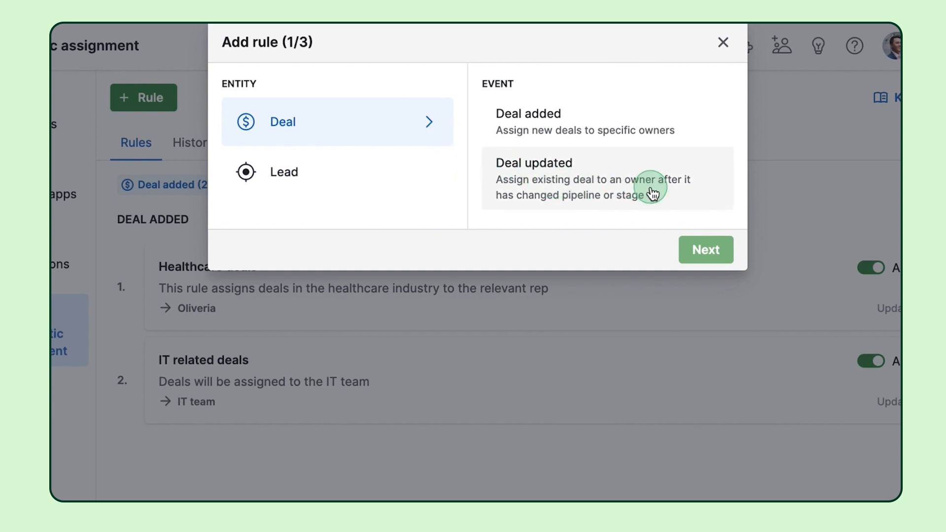
click(603, 178)
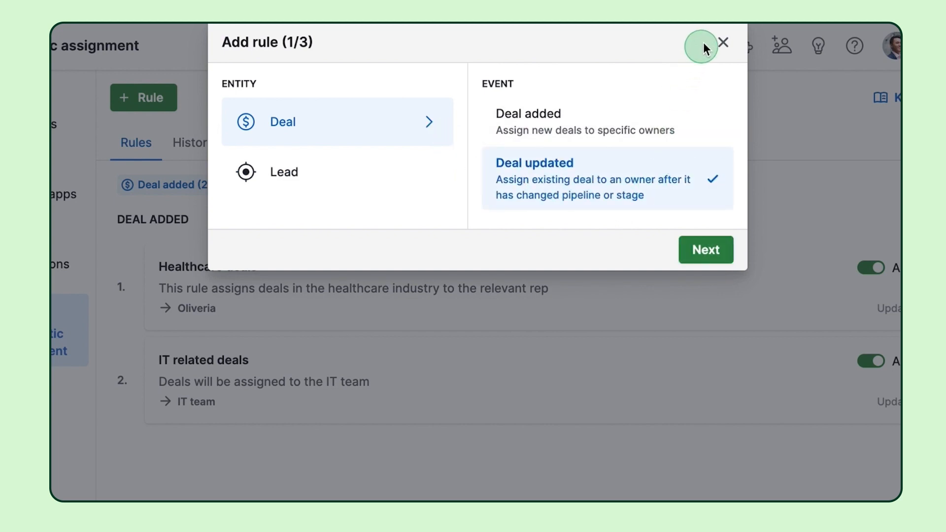
click(724, 43)
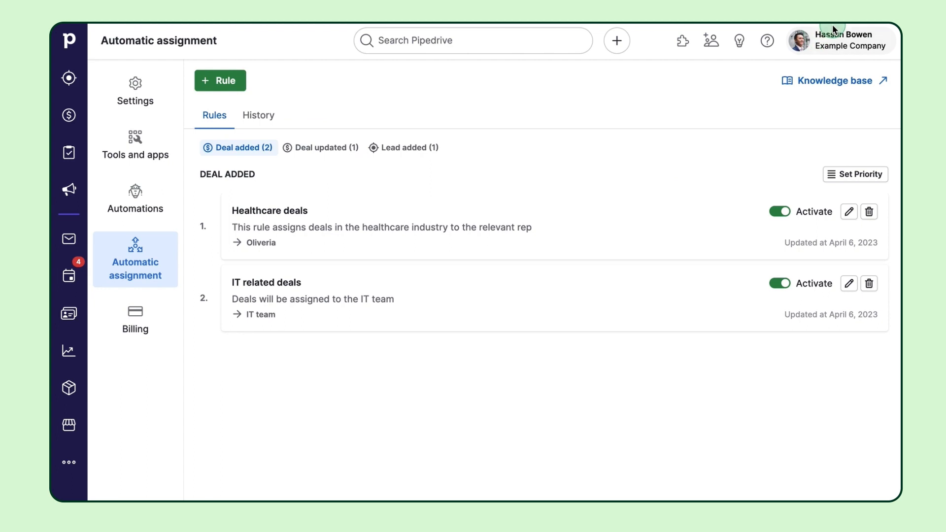
Review the company's Teams in Company settings, then view the Data fields page.
click(839, 40)
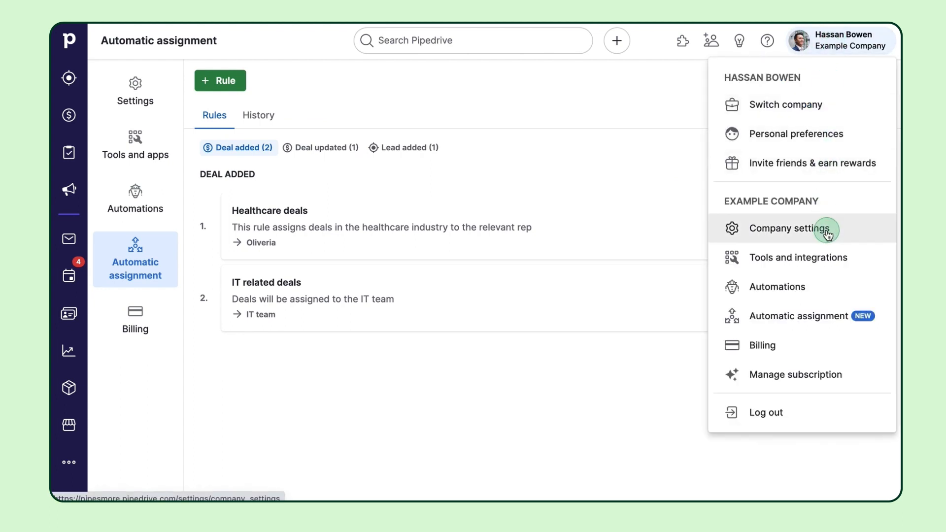
click(788, 228)
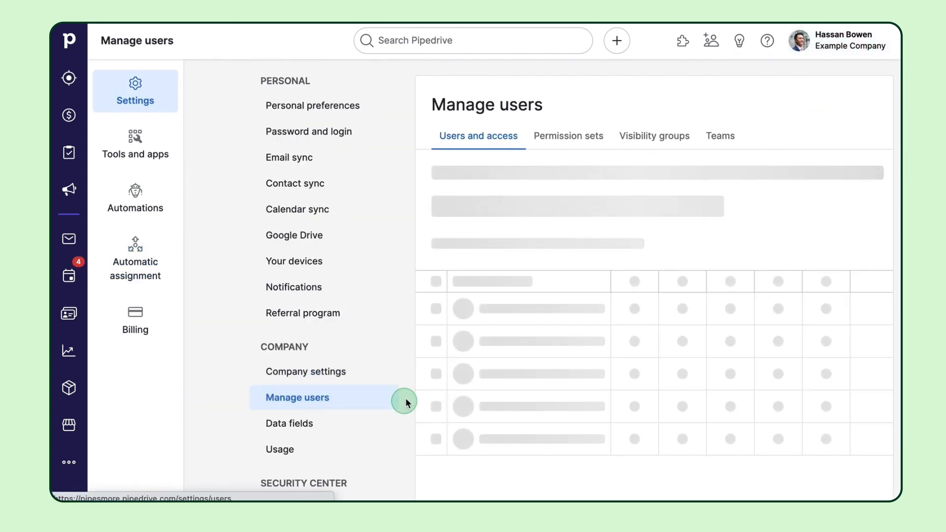
click(720, 135)
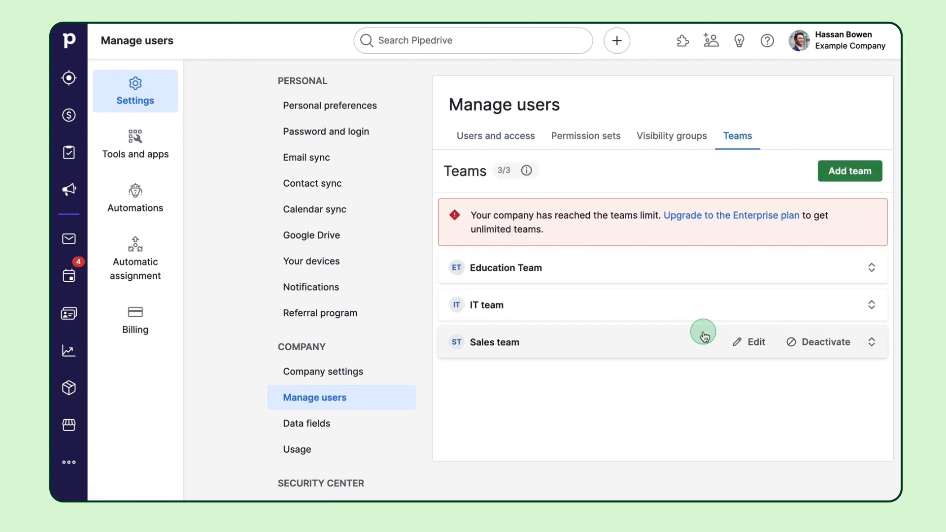
mouse_move(640, 349)
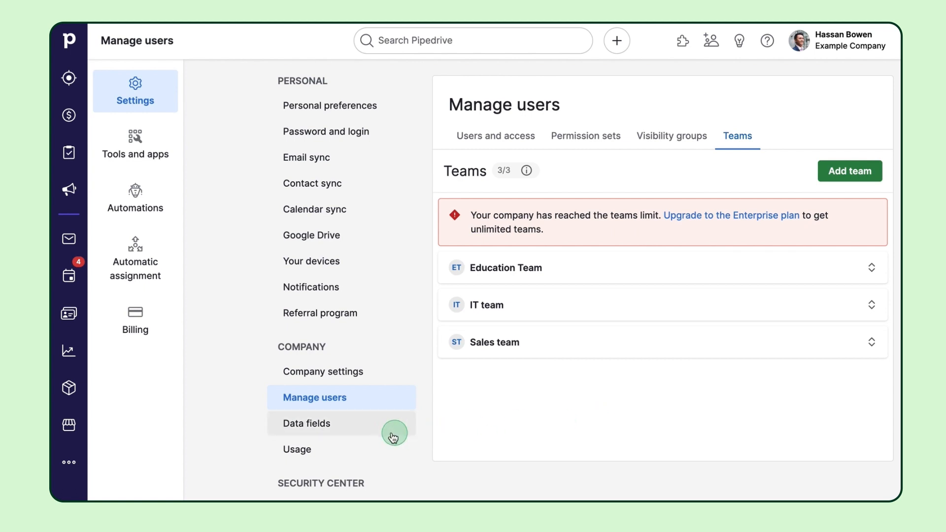
click(307, 422)
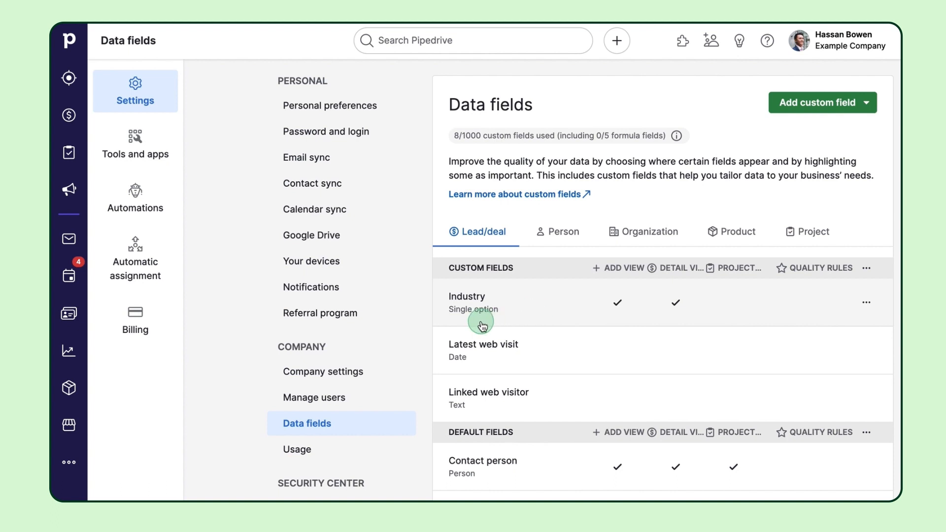
mouse_move(160, 274)
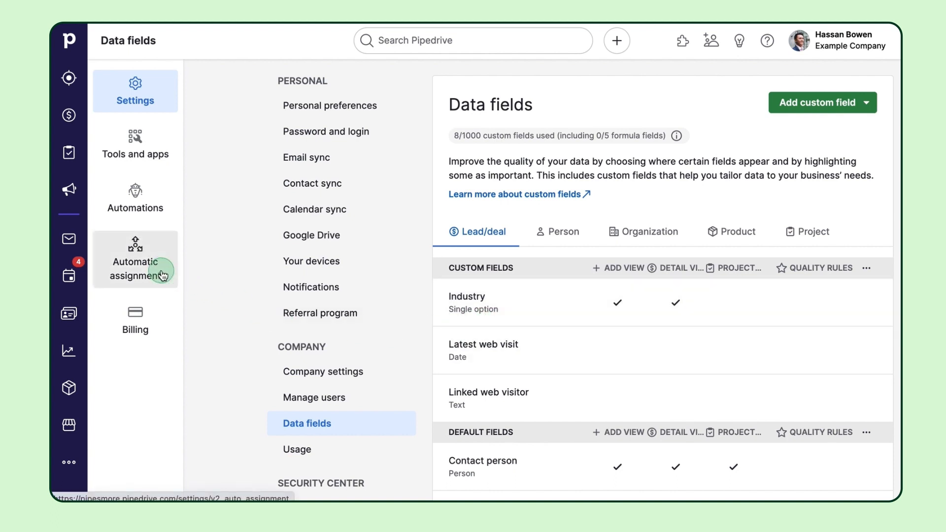
Start a new Deal added assignment rule from the Automatic assignment page.
click(136, 260)
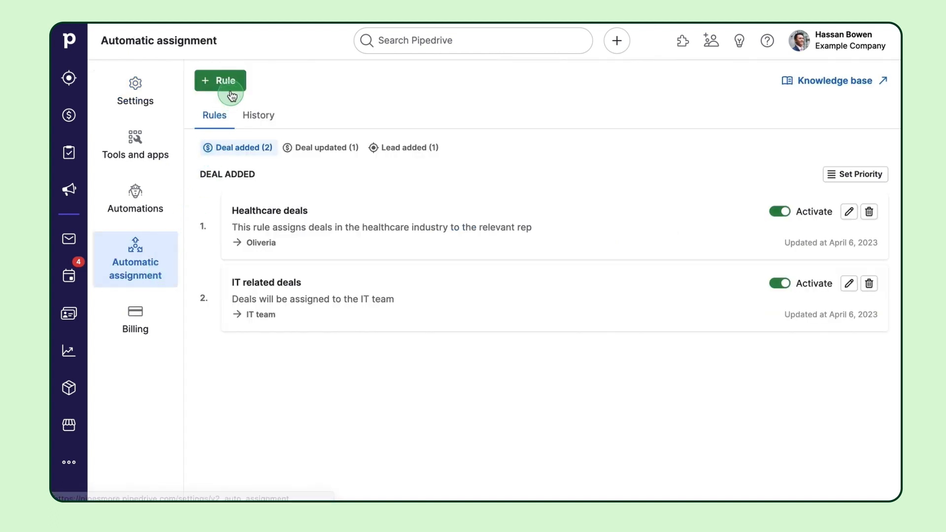
click(220, 80)
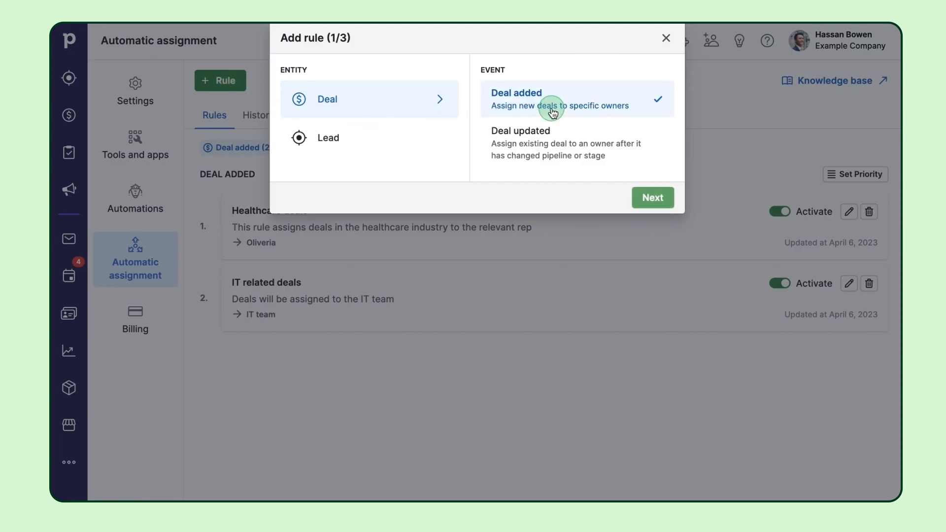
click(653, 197)
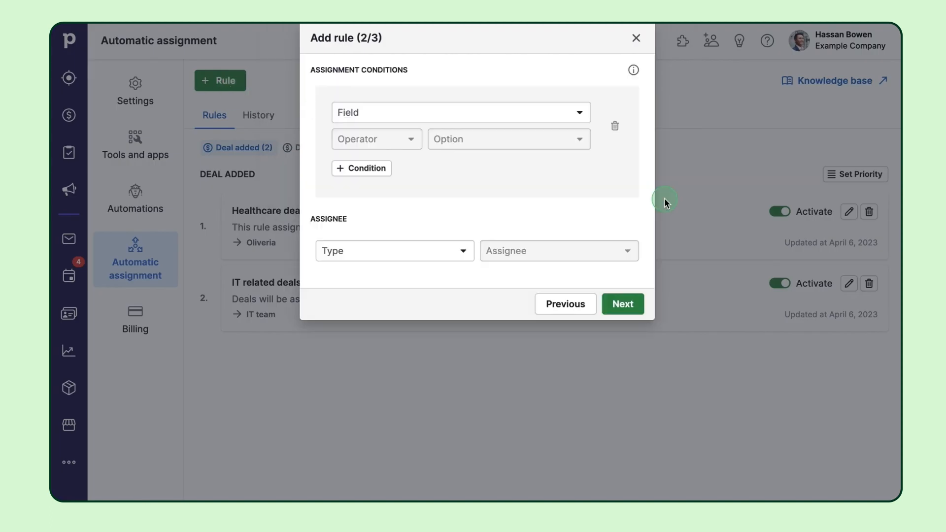
Add the condition Industry is Education and assign matching deals to the Education Team.
click(576, 112)
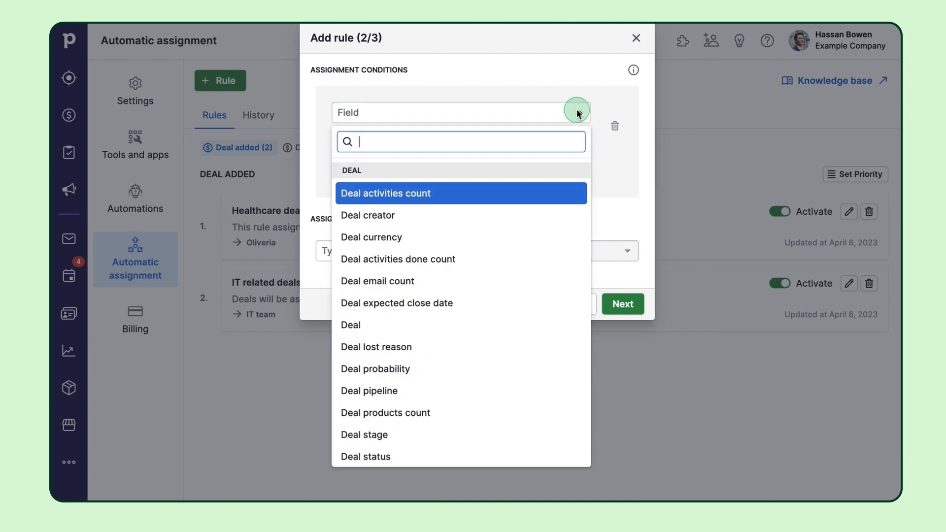
text(in)
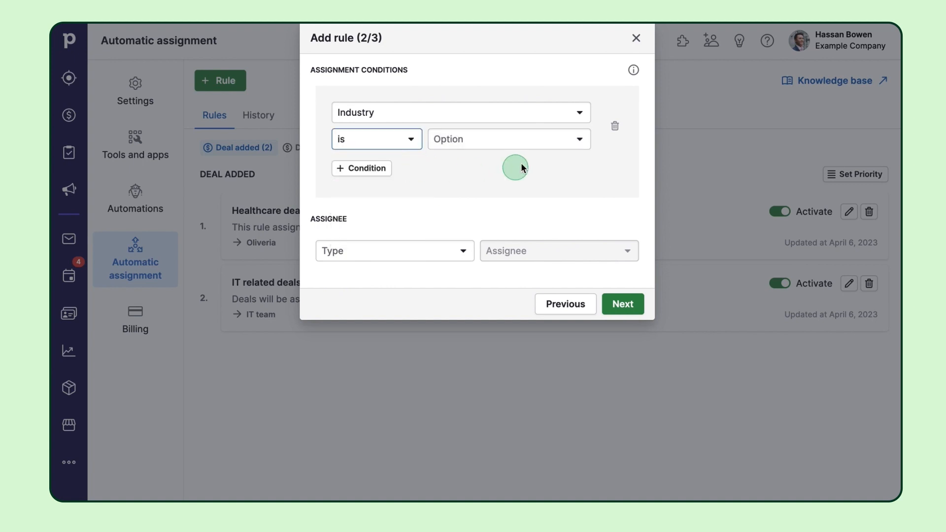
click(508, 139)
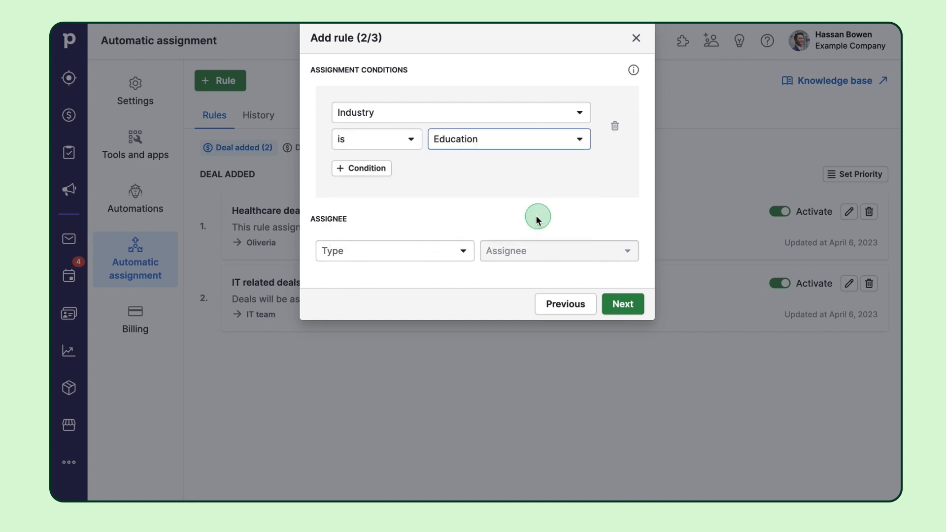
click(394, 250)
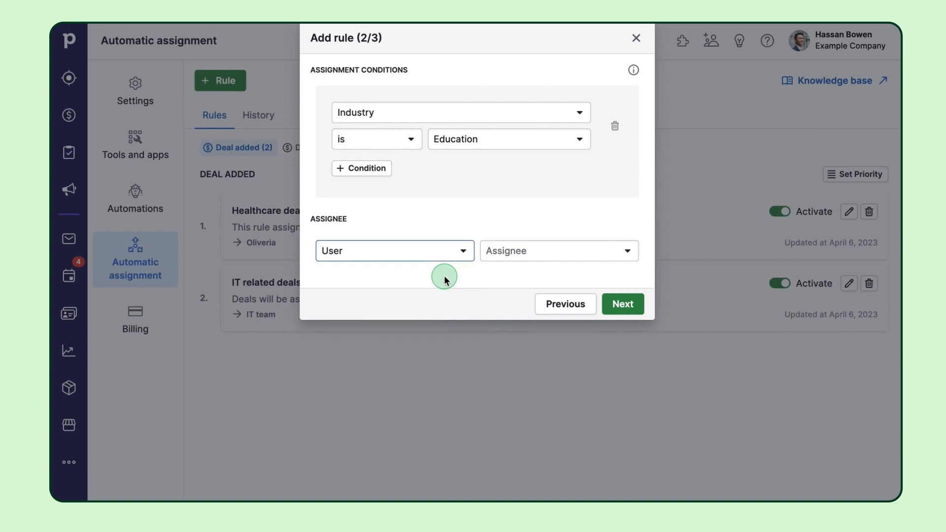
click(558, 250)
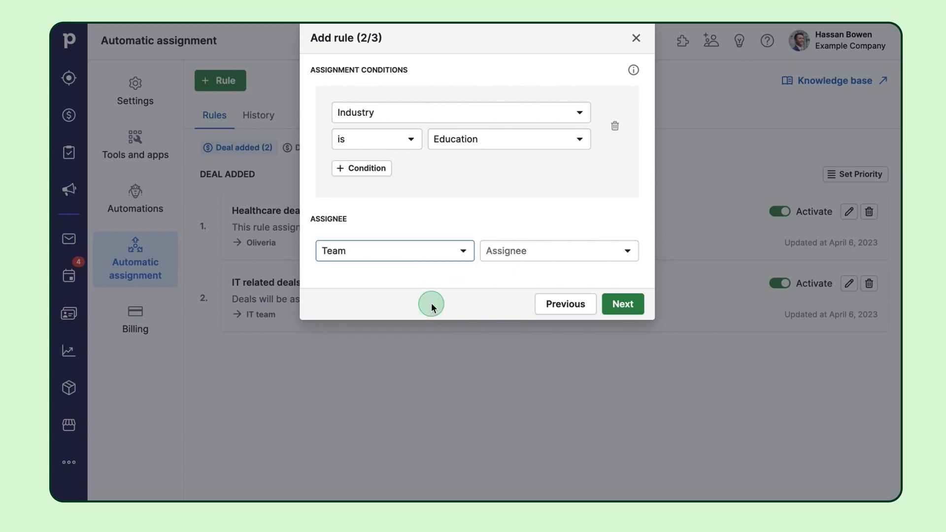
click(558, 250)
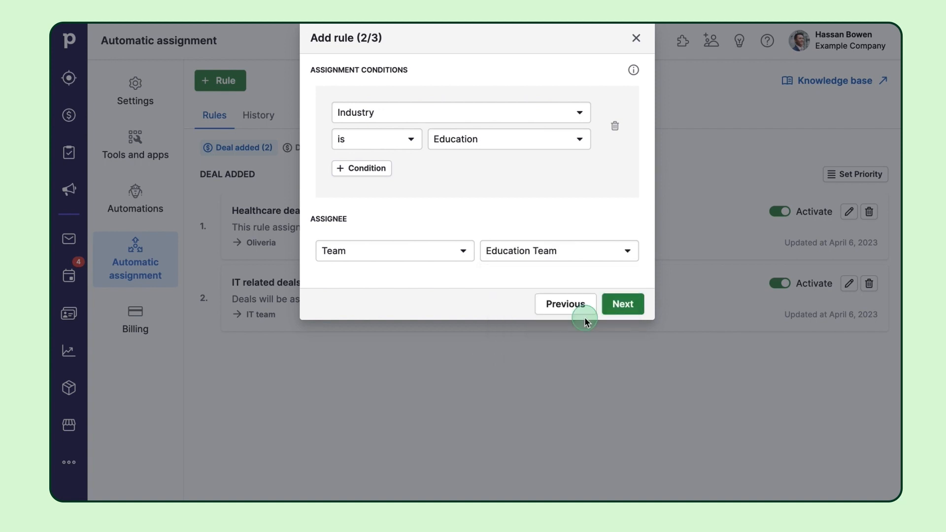
mouse_move(537, 264)
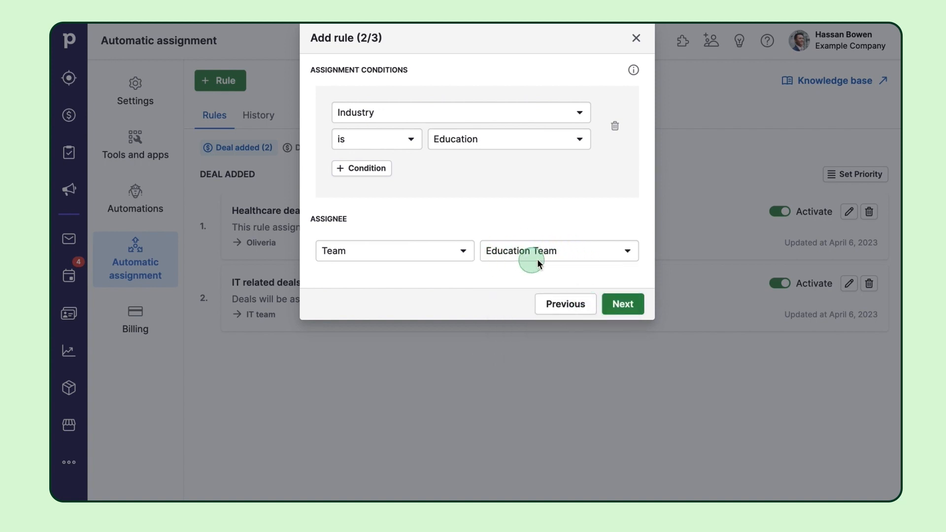
mouse_move(576, 258)
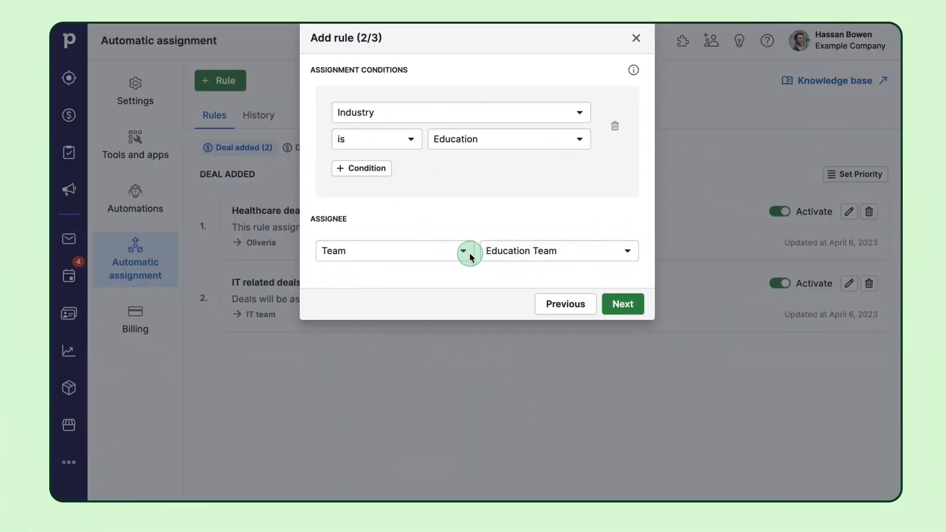
Try the Organization owner and Person owner assignee types, then set the assignee to user Chace.
click(463, 250)
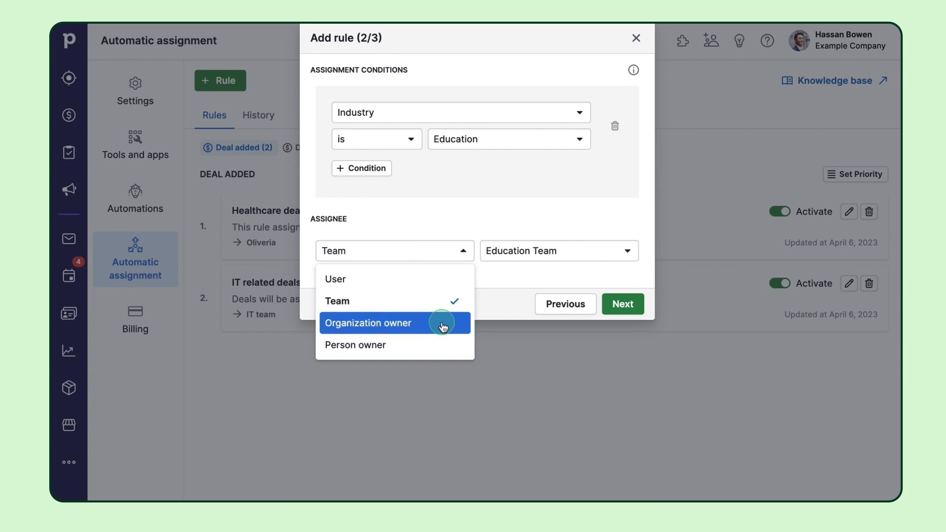
mouse_move(439, 333)
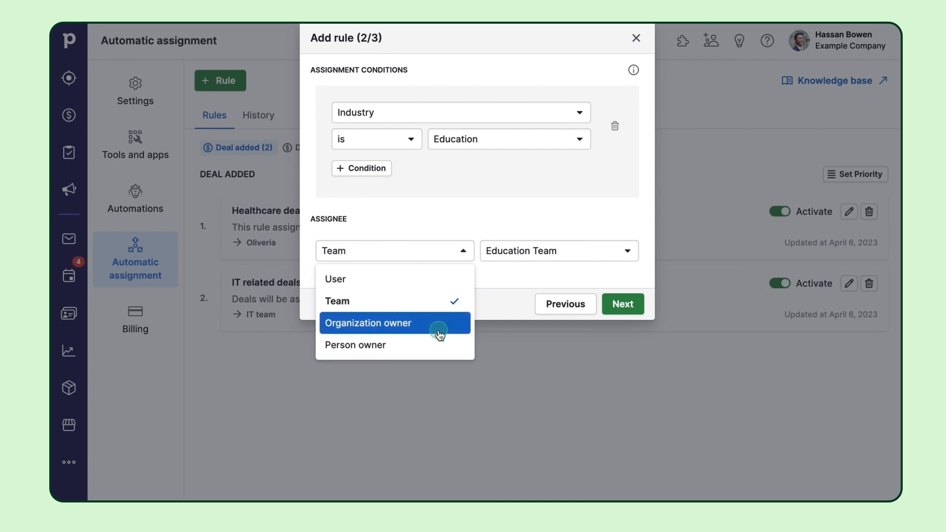
click(369, 323)
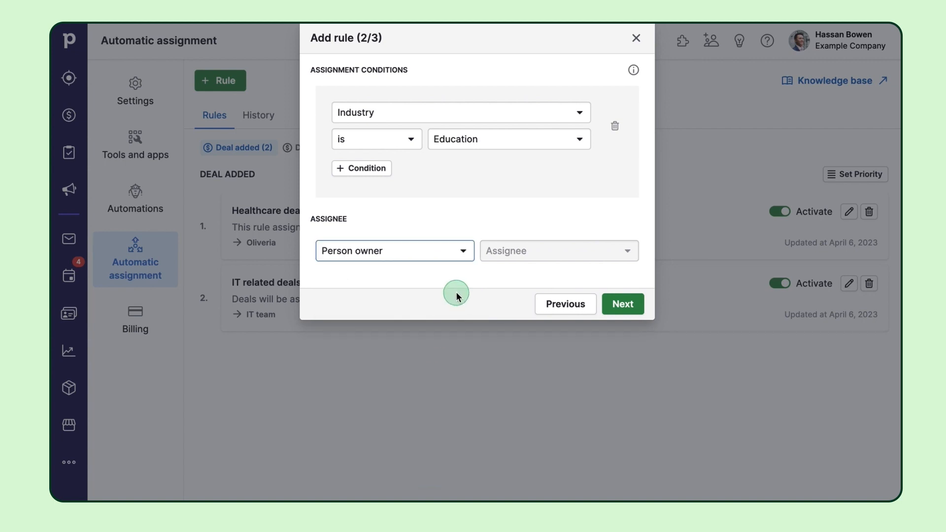
click(395, 251)
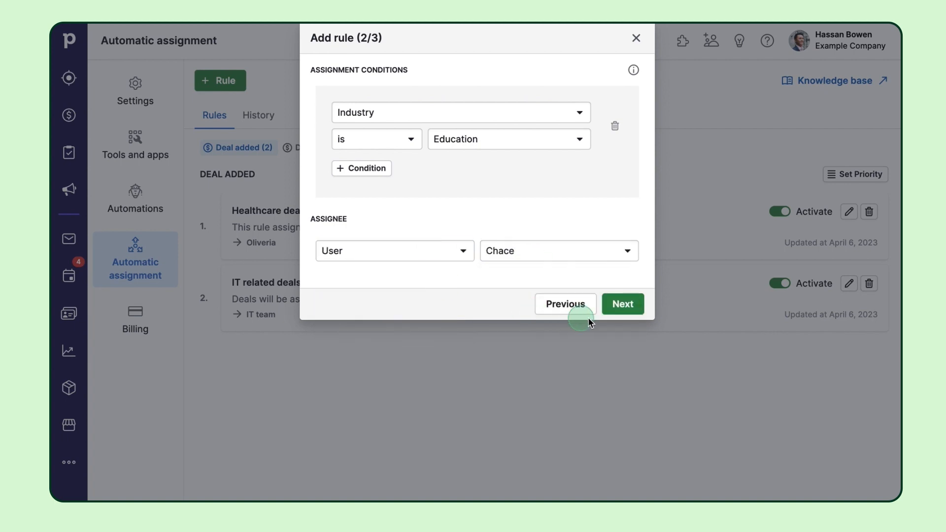
Name the rule 'Education' with description 'Deals will be assigned to the Education Team' and save it.
click(622, 303)
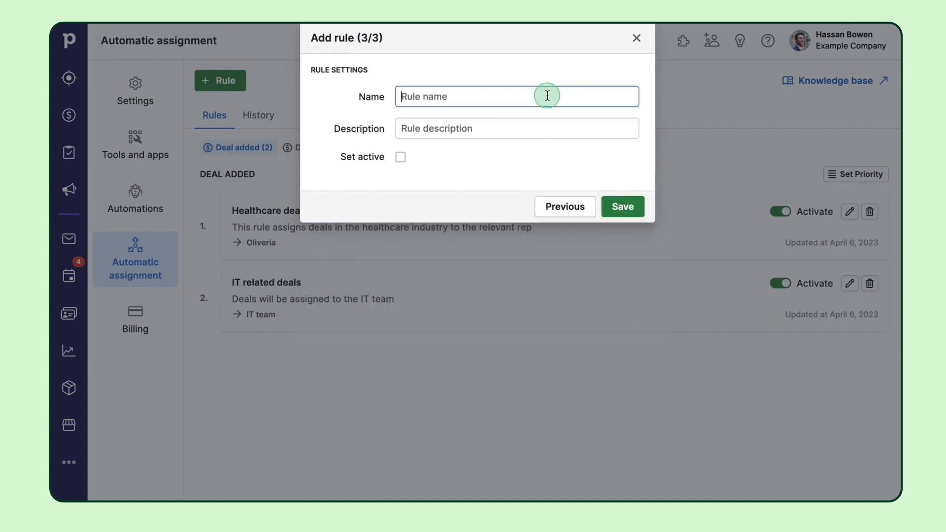
text(Education deals)
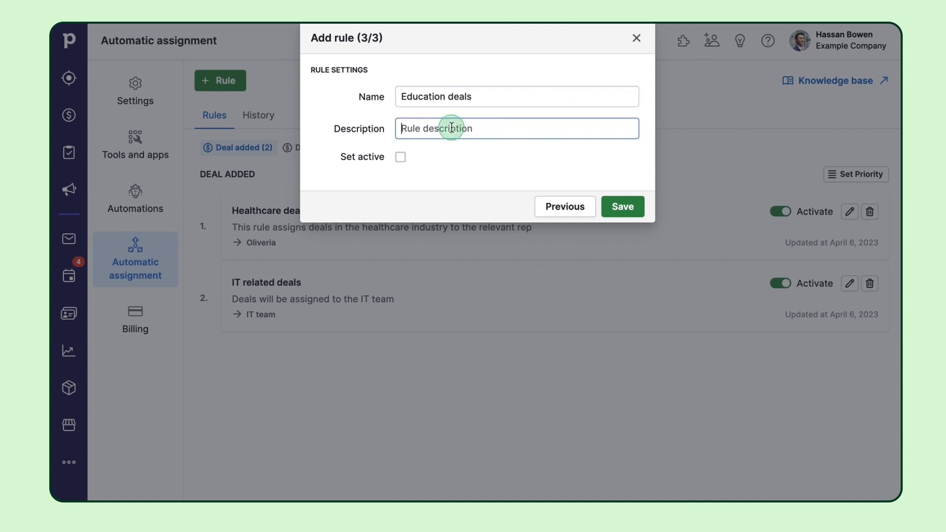
text(Deals will be assigned to the Education Team)
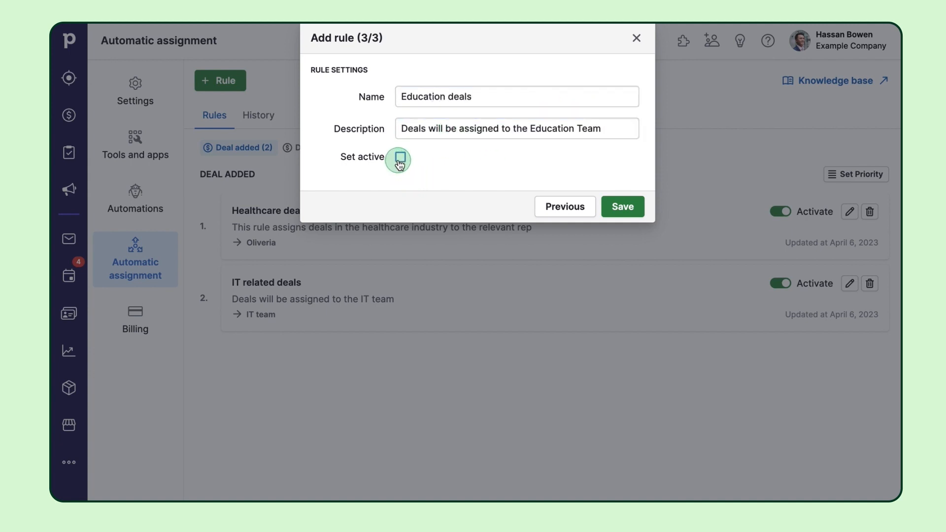
click(622, 207)
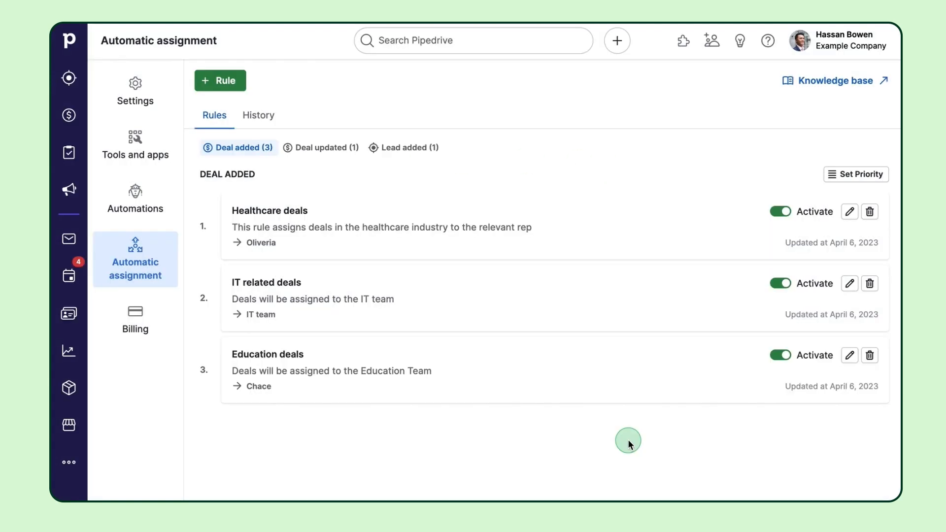
mouse_move(780, 385)
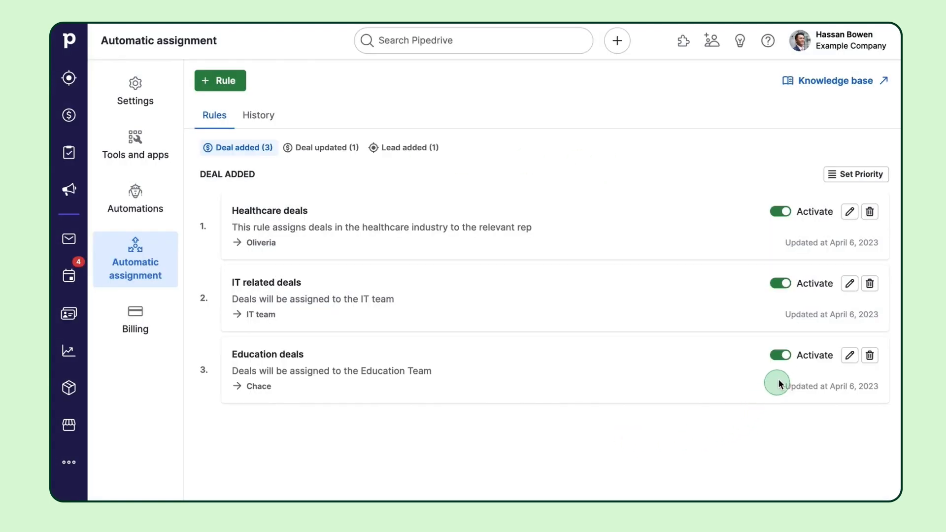
Create and save the Robinson LT deal with Industry Education, then view it.
click(68, 115)
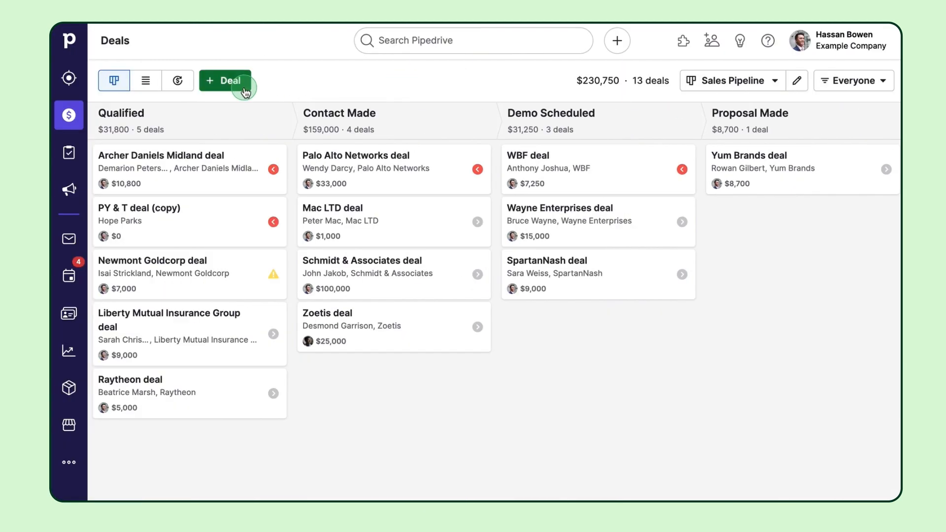
click(225, 80)
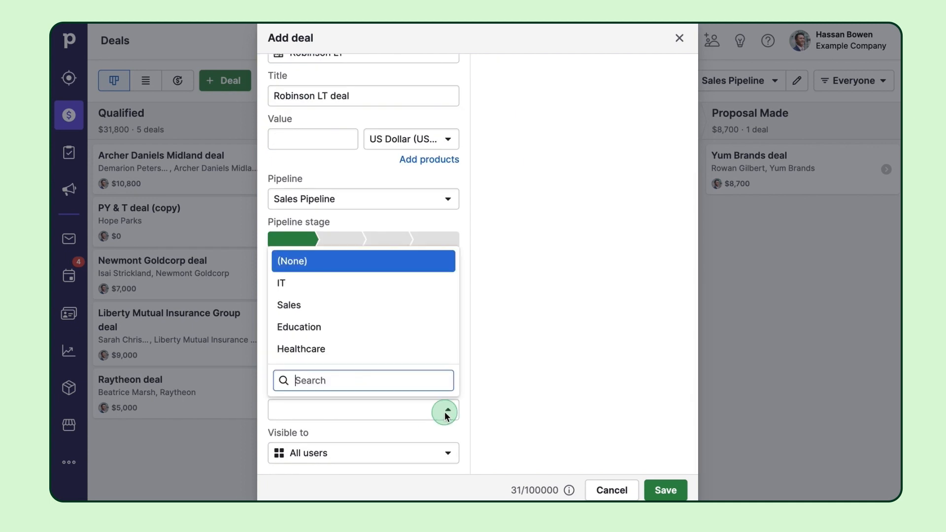
click(298, 327)
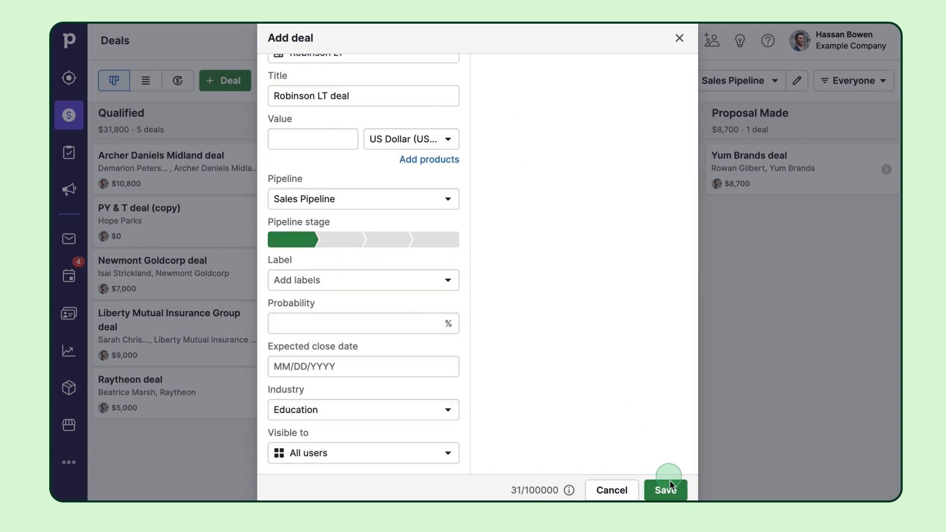
click(665, 490)
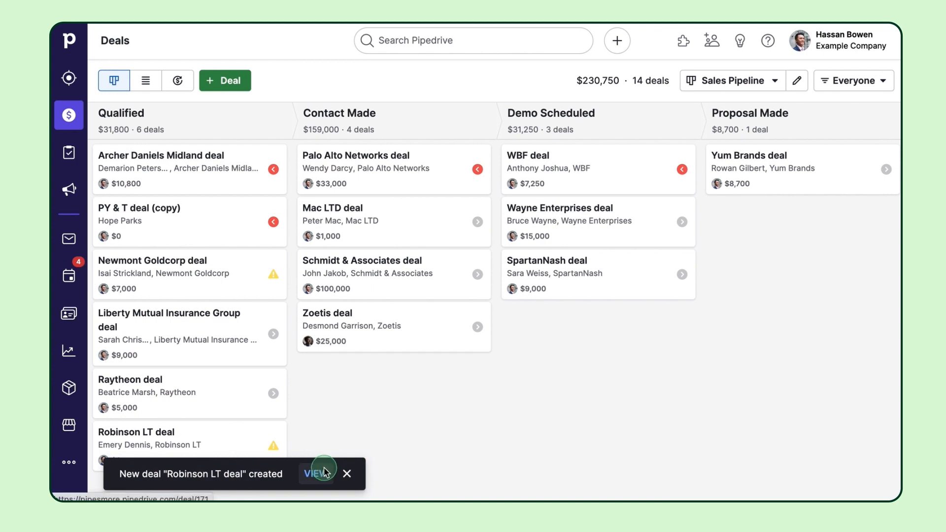
click(316, 474)
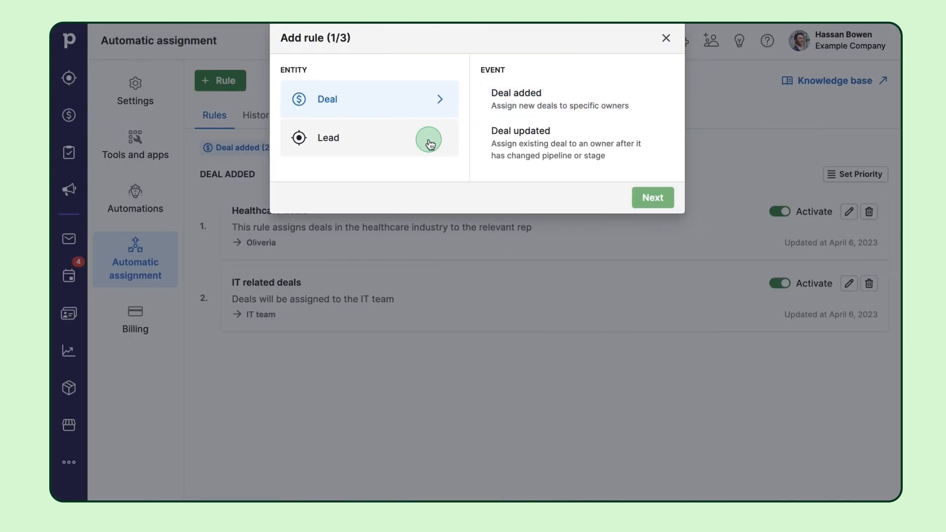
Check which rule events apply to leads, then close the Add rule dialog.
click(369, 138)
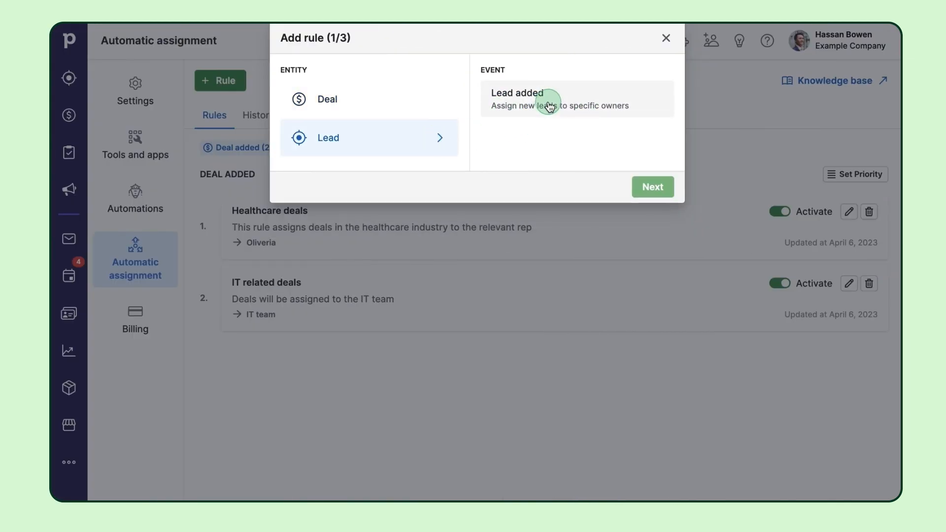
click(666, 38)
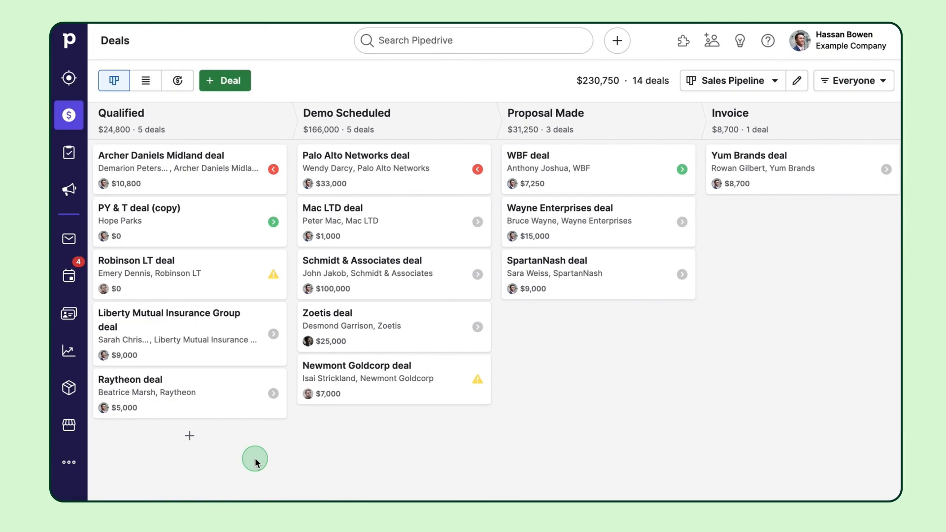
mouse_move(264, 129)
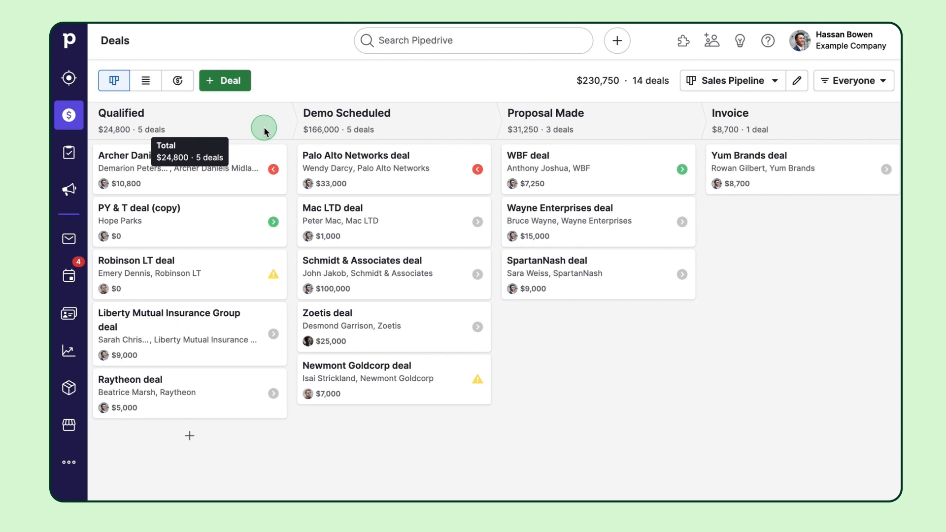
mouse_move(634, 115)
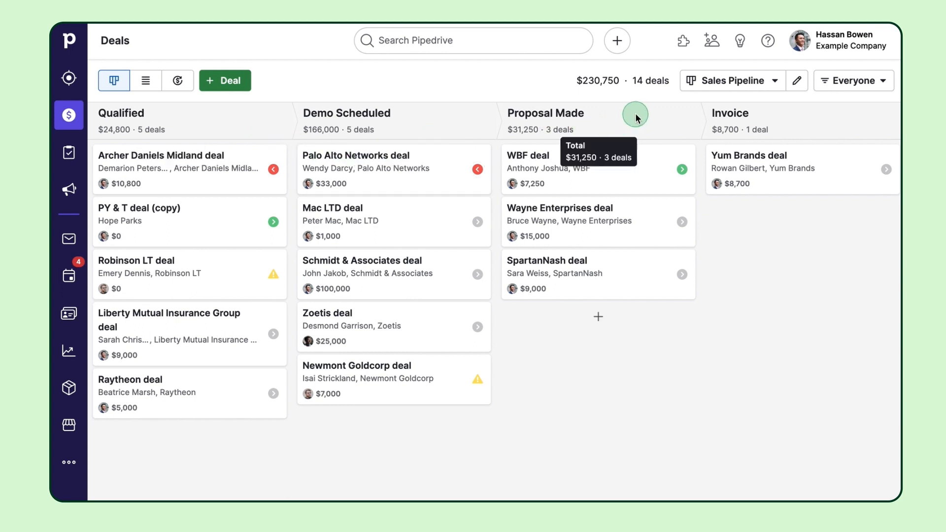
mouse_move(717, 332)
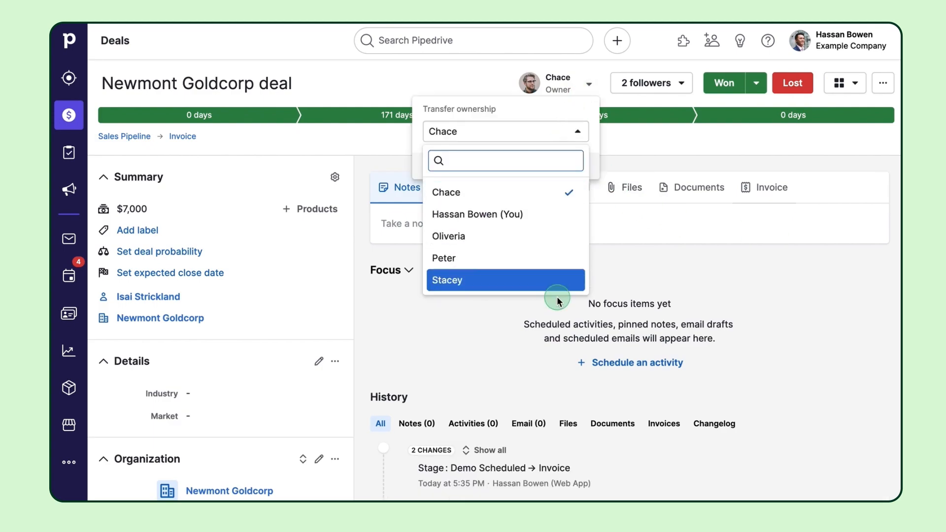
Start a Deal updated rule triggered when deals move to the Invoice stage.
click(68, 462)
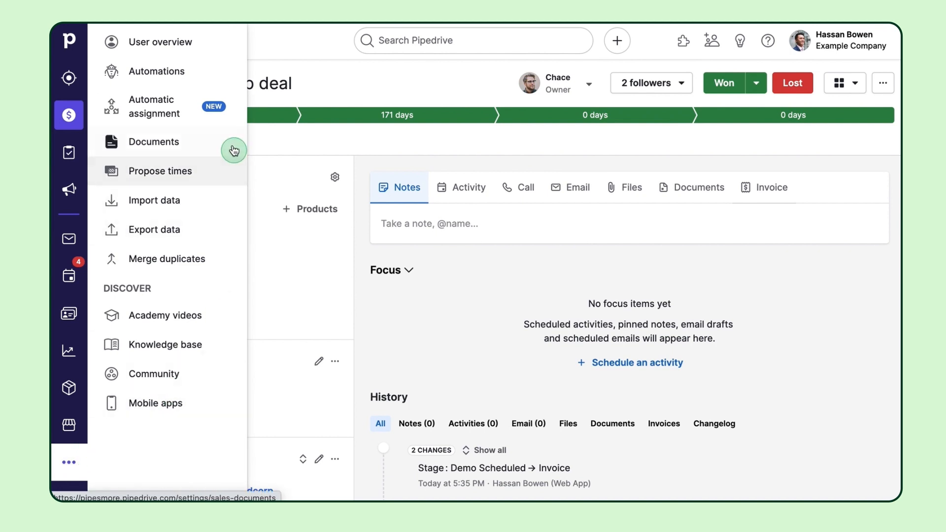
click(155, 107)
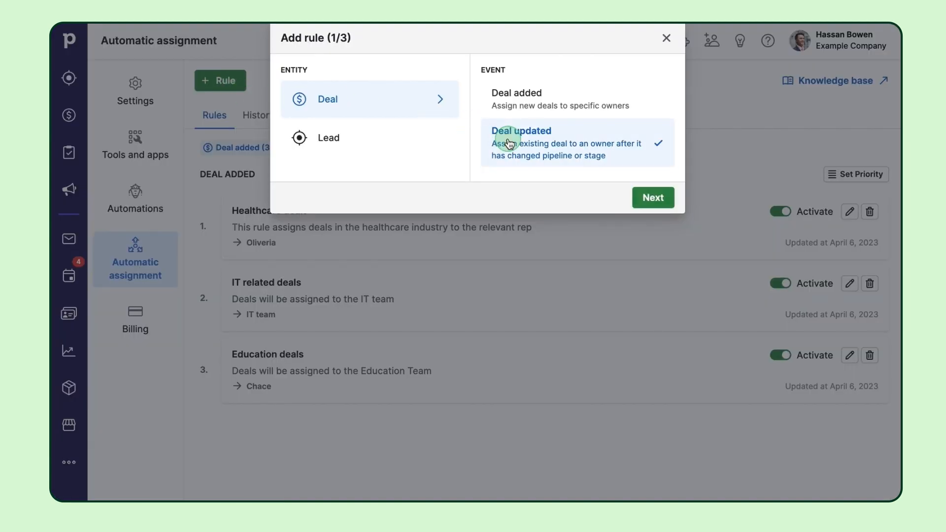
click(653, 197)
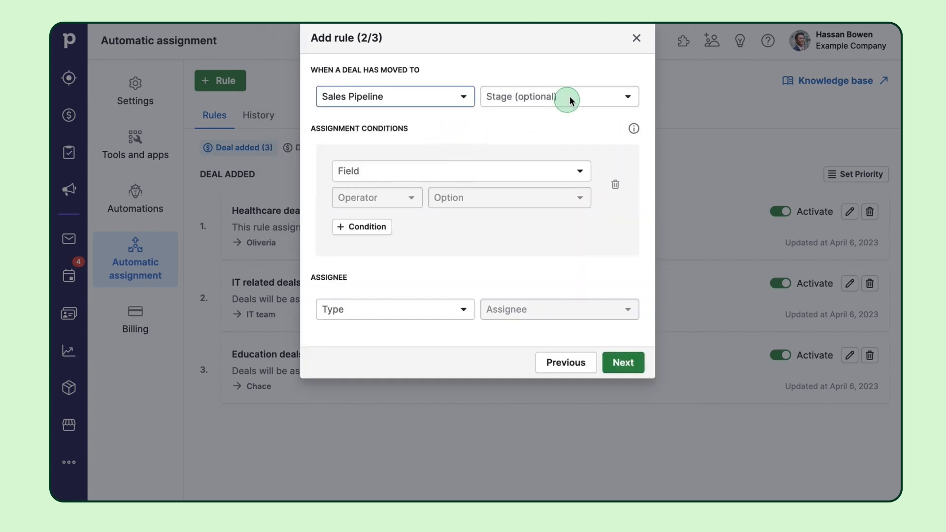
click(558, 96)
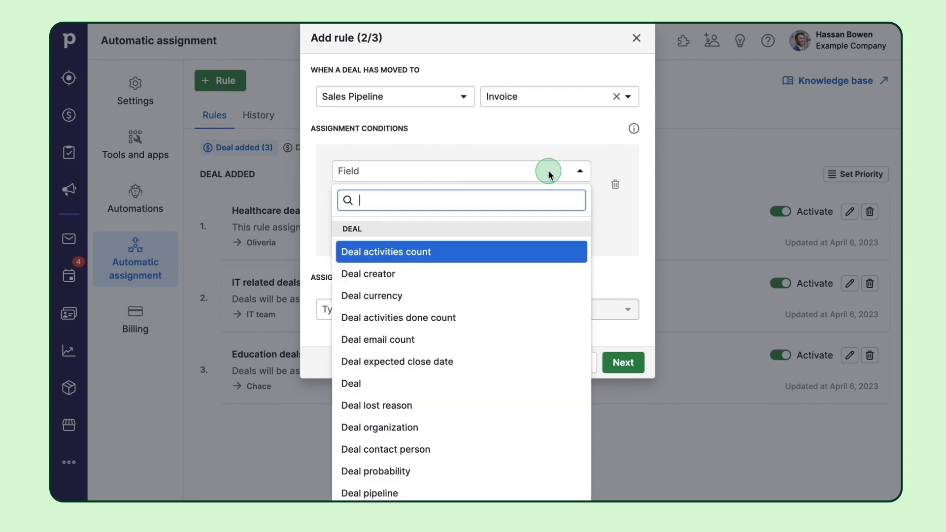
Add condition Market is EMEA, assign to EMEA Team, and save as EMEA Invoice.
text(ma)
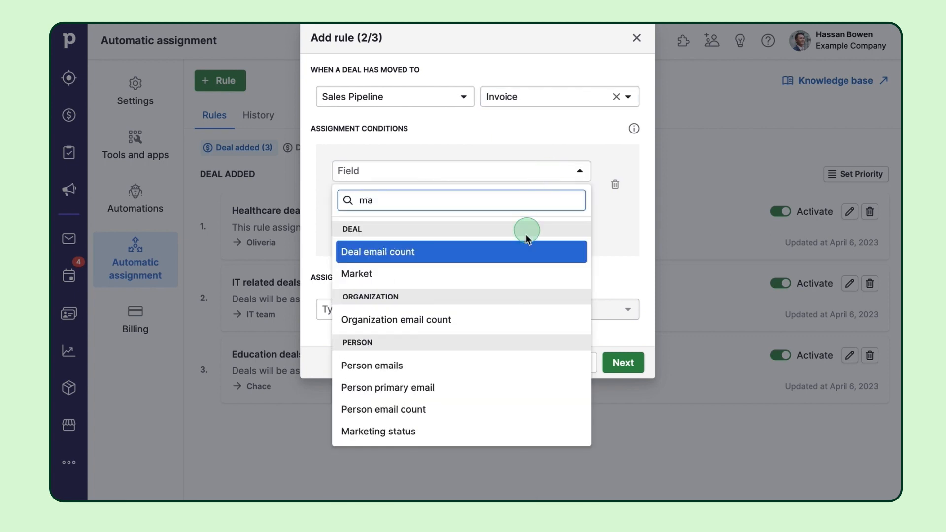
click(357, 274)
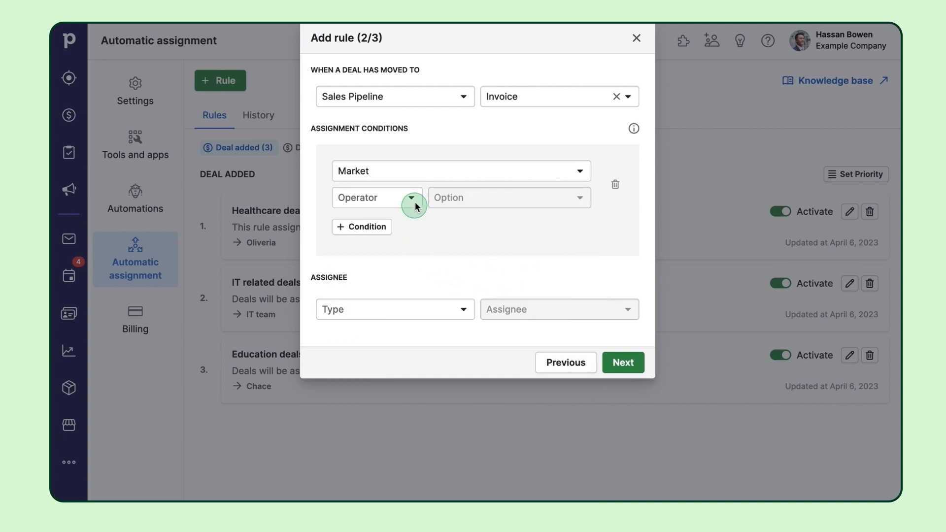
click(509, 198)
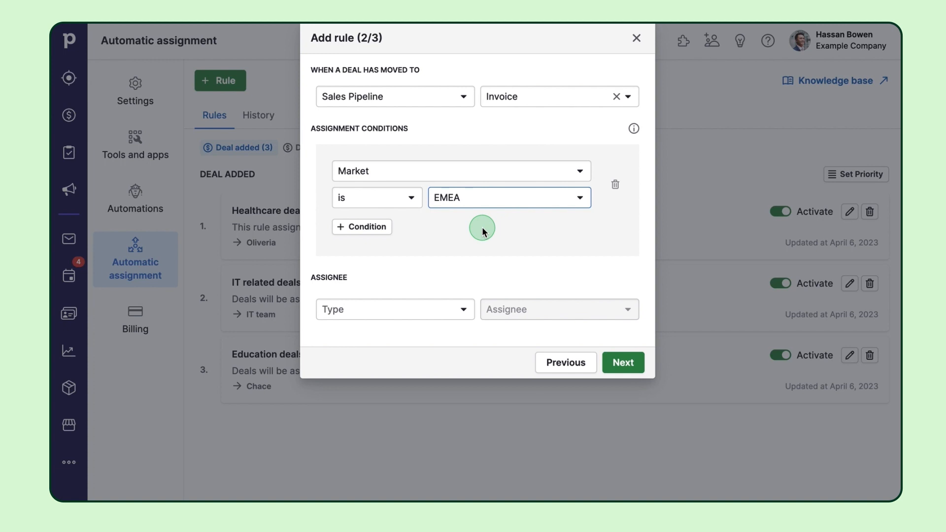
mouse_move(461, 314)
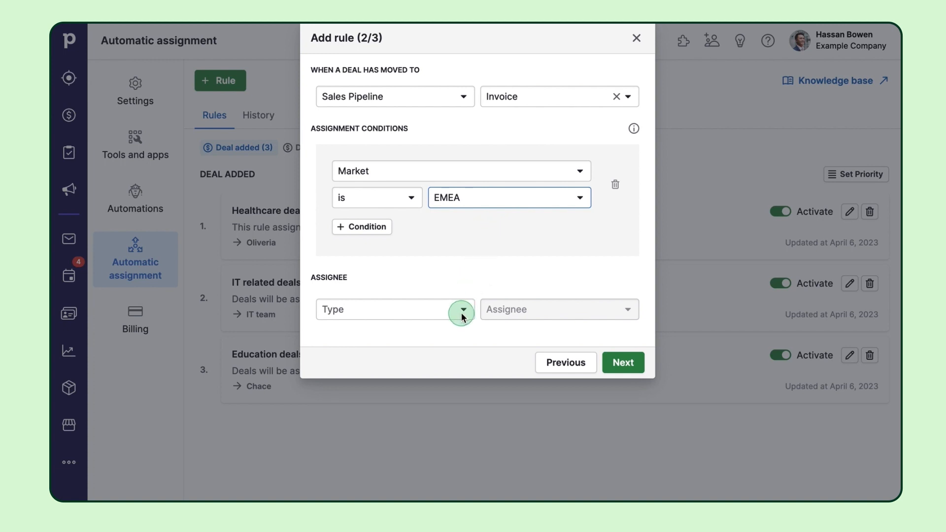
click(558, 309)
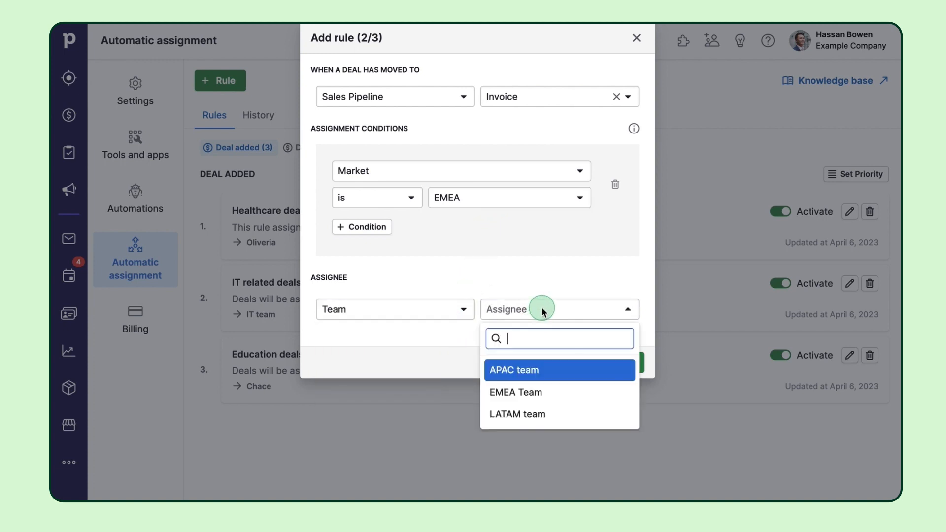
click(516, 392)
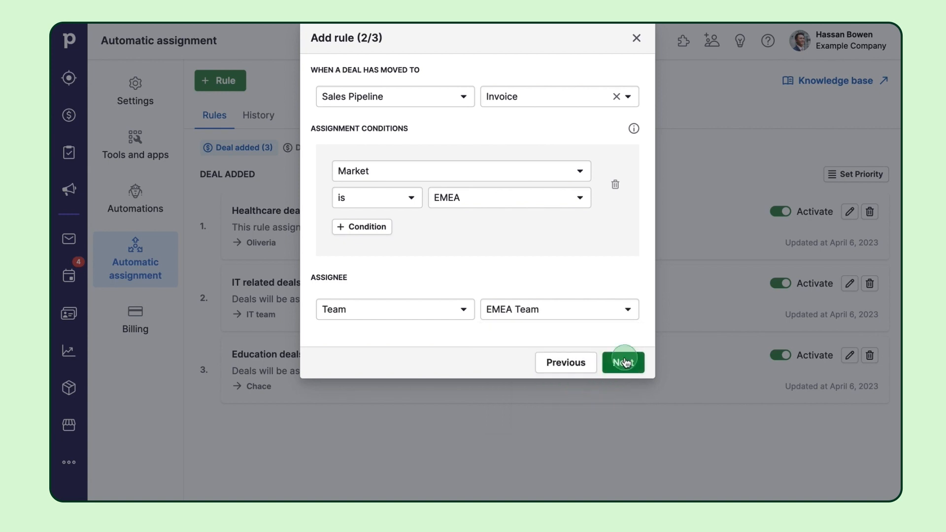
click(623, 363)
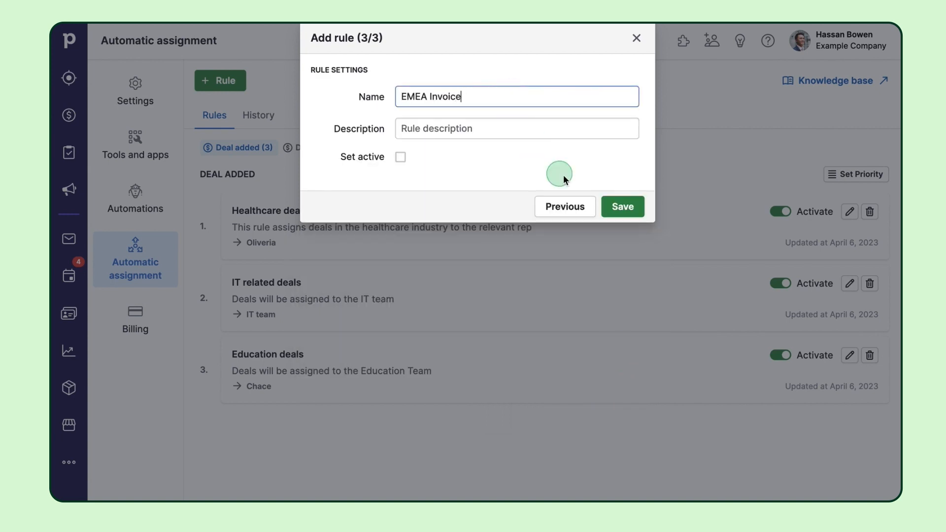
click(622, 206)
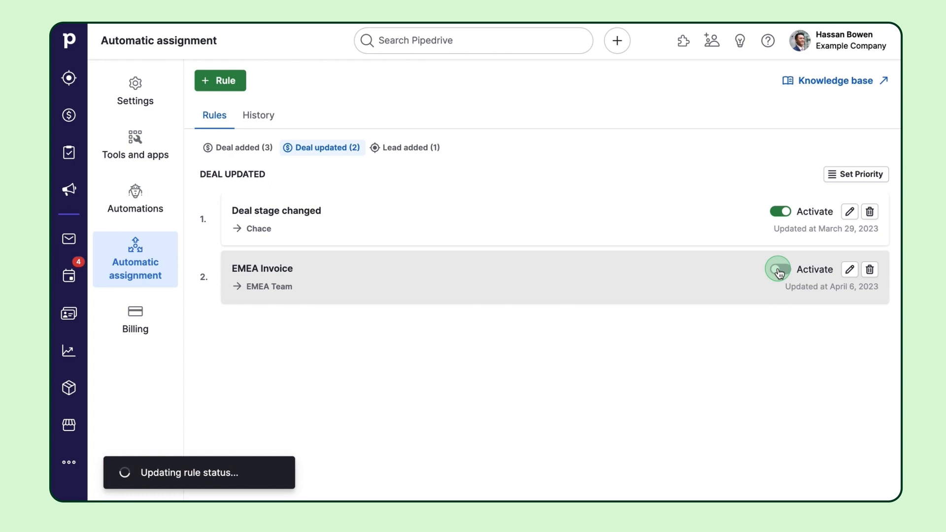
Turn on the EMEA Invoice rule, then open and close Deal stage changed unedited.
click(69, 115)
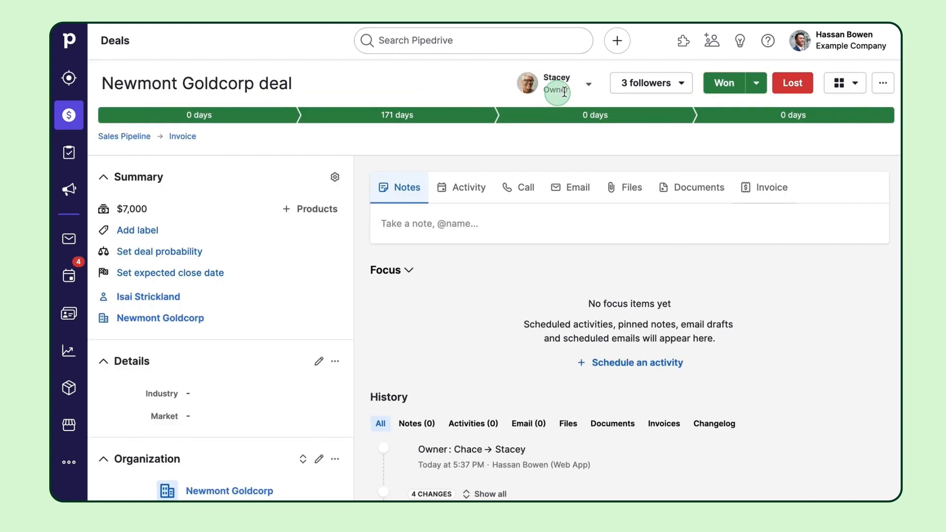
mouse_move(68, 462)
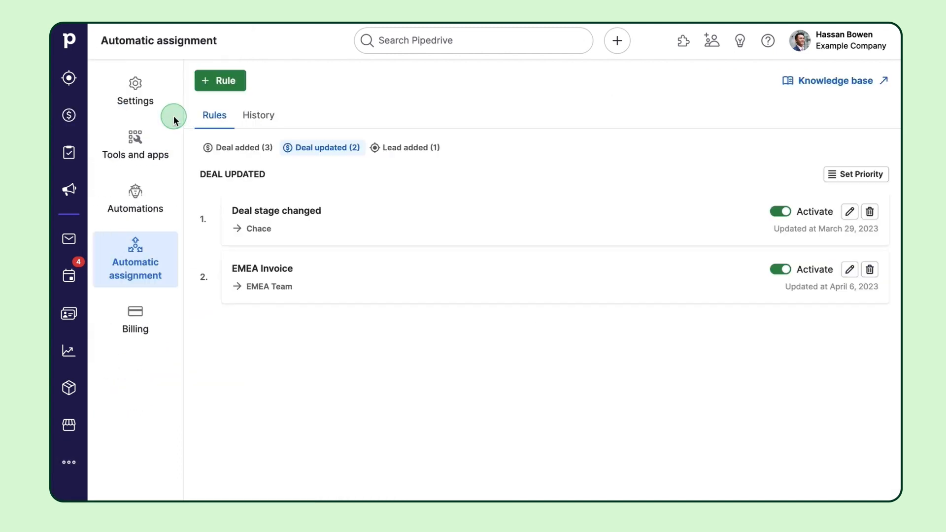
mouse_move(443, 95)
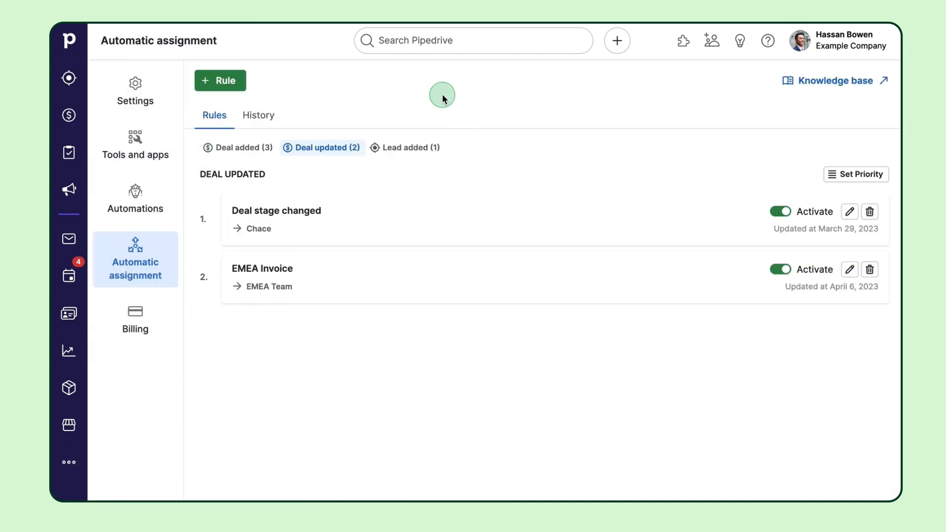
mouse_move(462, 116)
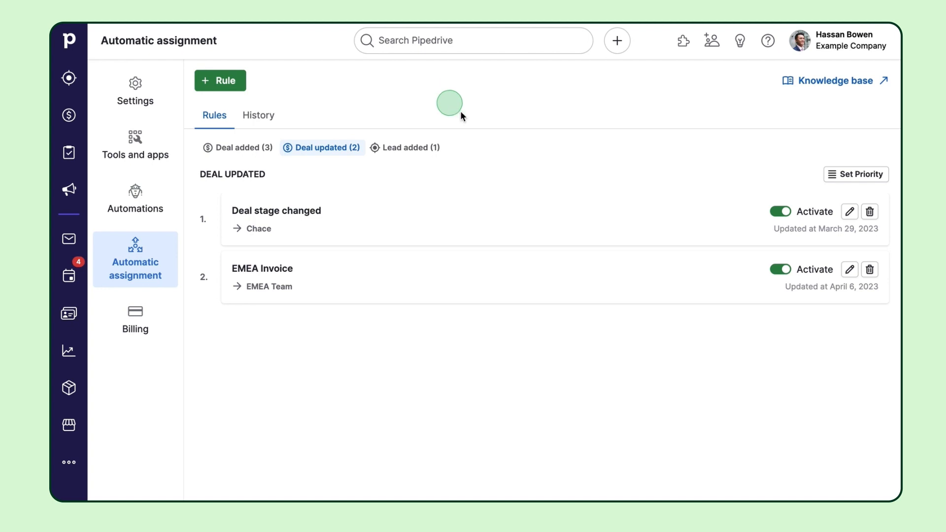
mouse_move(850, 212)
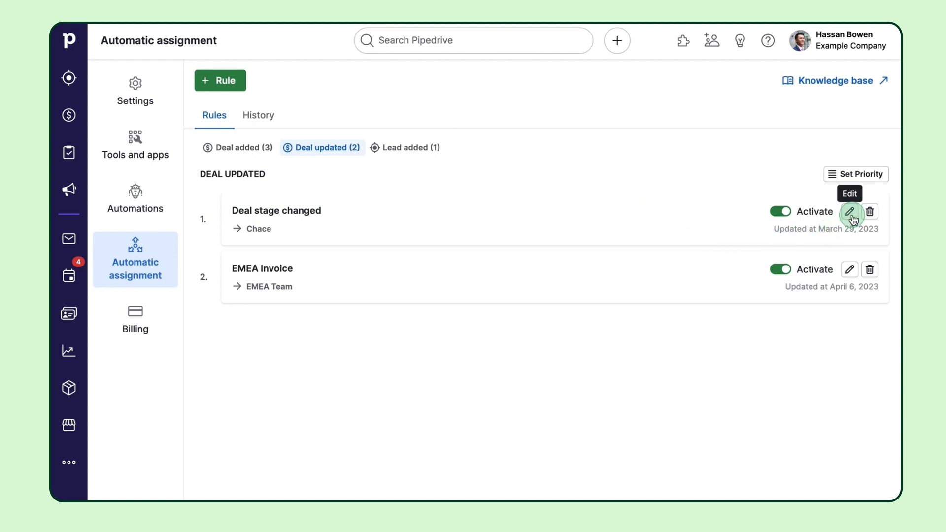
click(850, 212)
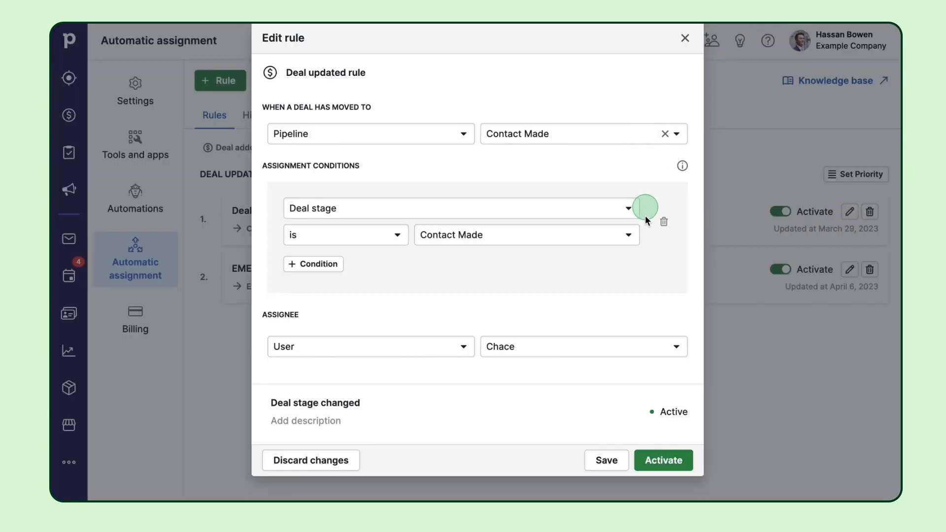
mouse_move(687, 148)
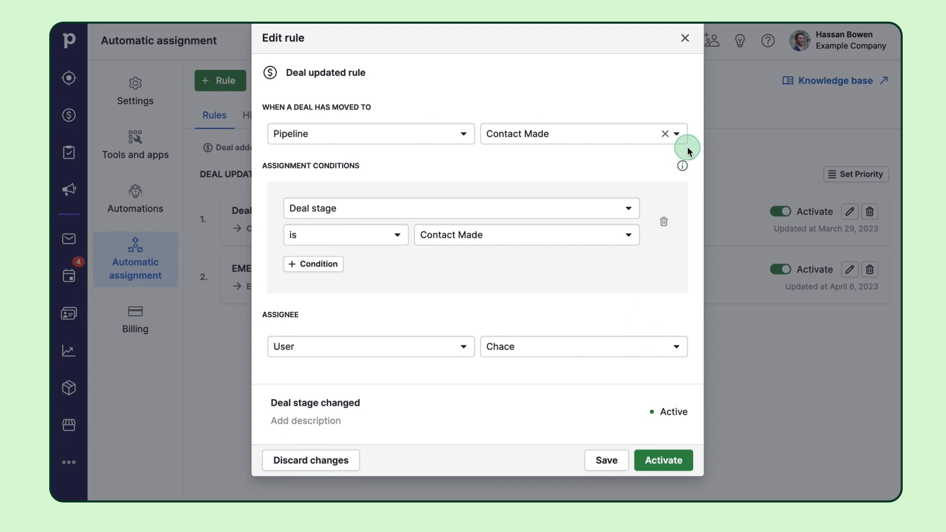
click(684, 38)
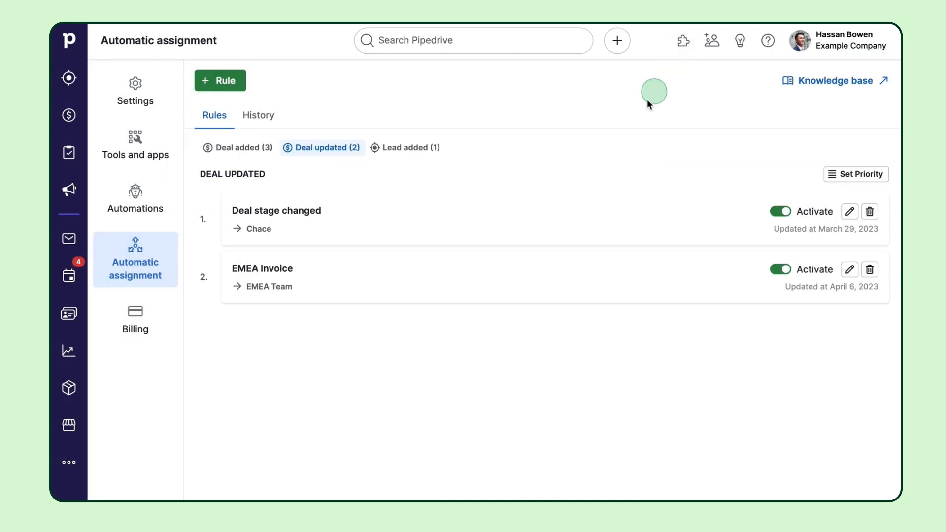
mouse_move(244, 148)
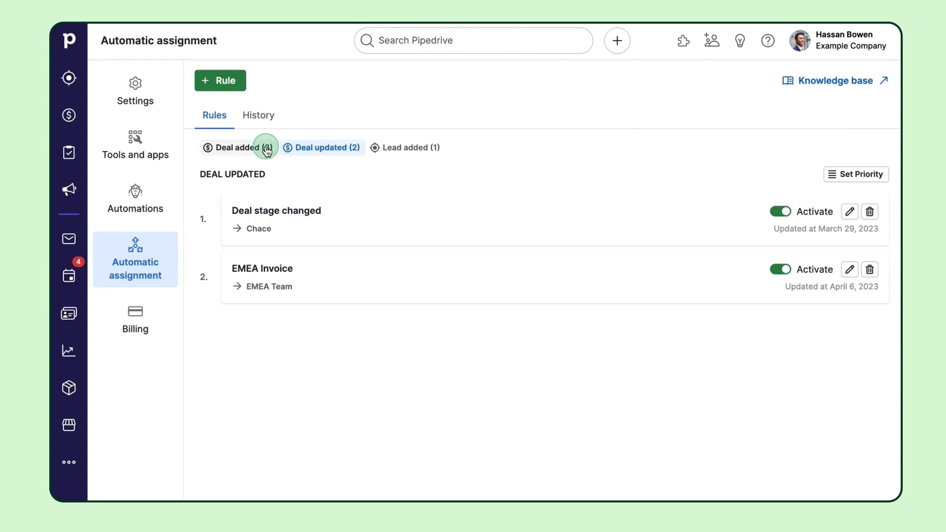
Save Deal added priority order: IT related deals, Education deals, Healthcare deals.
click(237, 148)
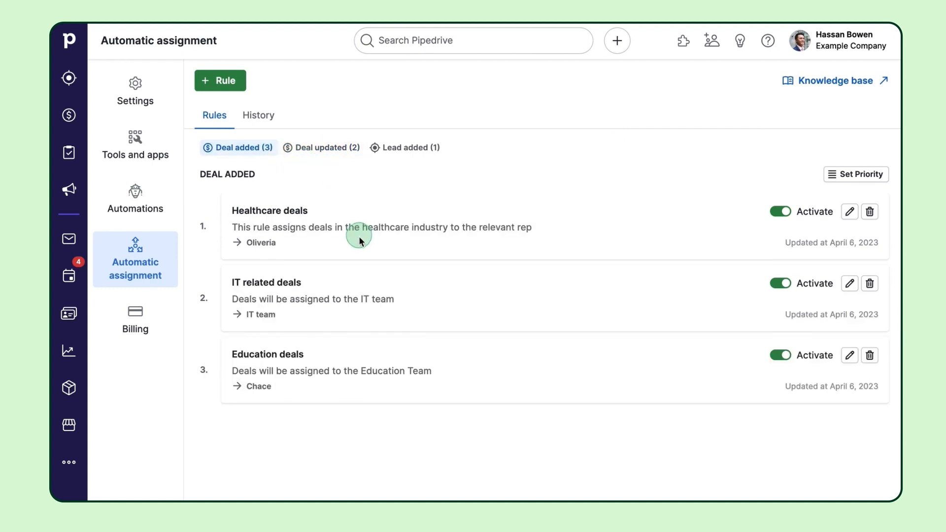
mouse_move(373, 352)
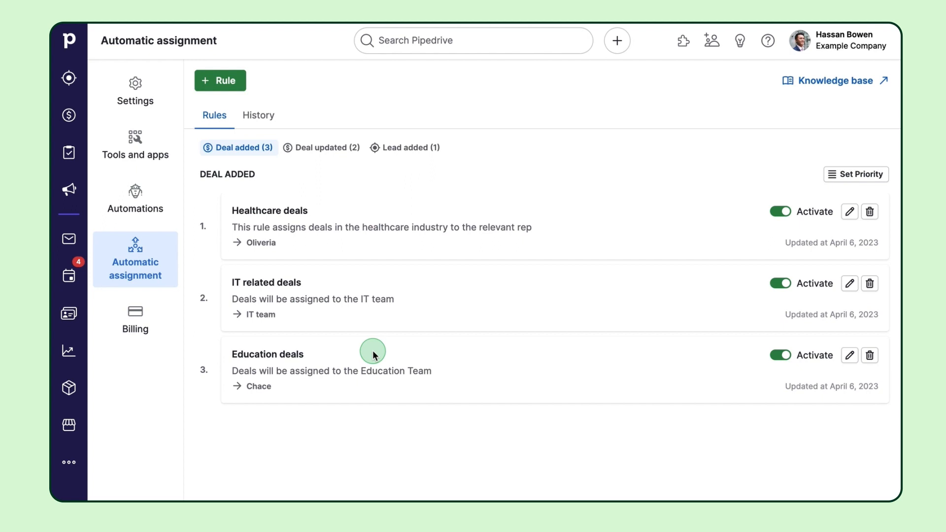
mouse_move(678, 316)
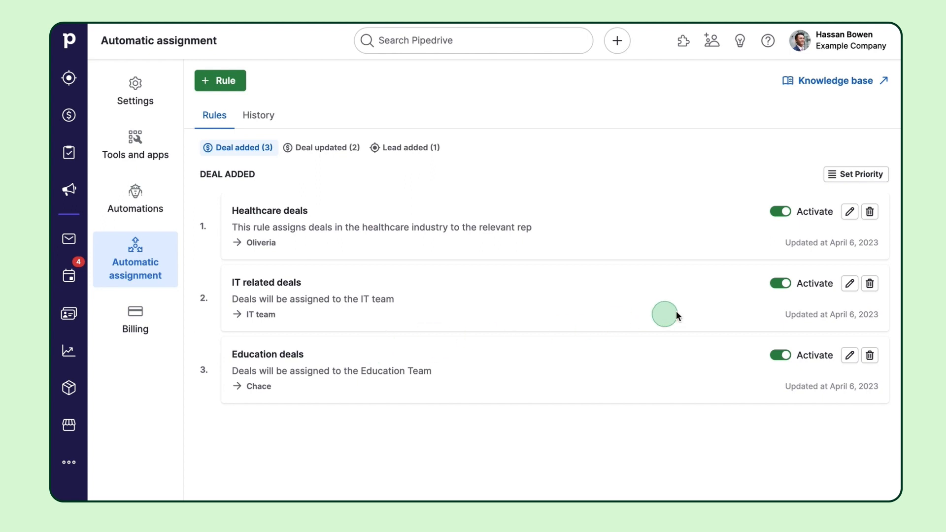
click(856, 175)
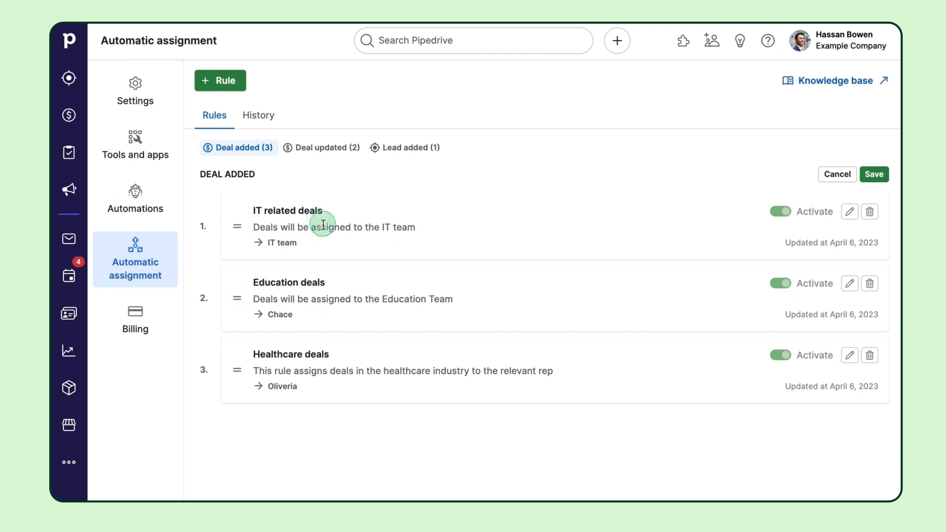
mouse_move(548, 248)
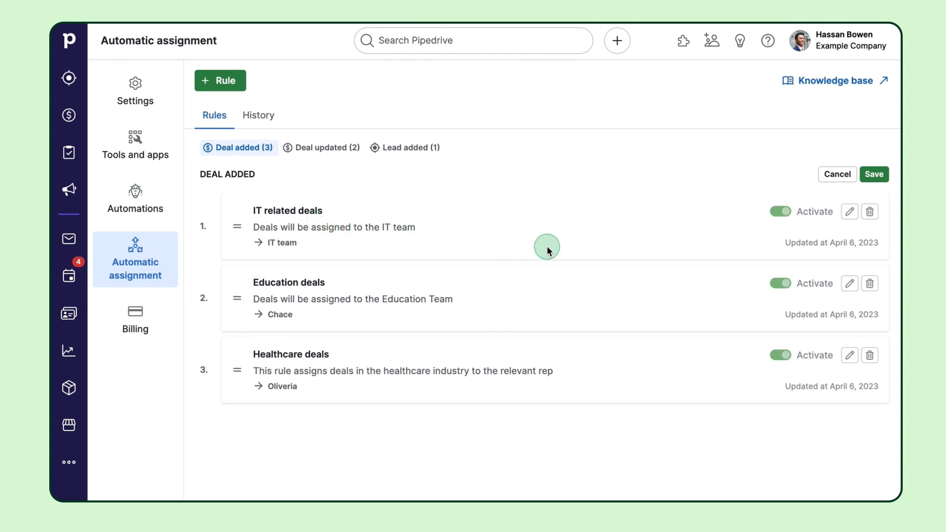
mouse_move(408, 247)
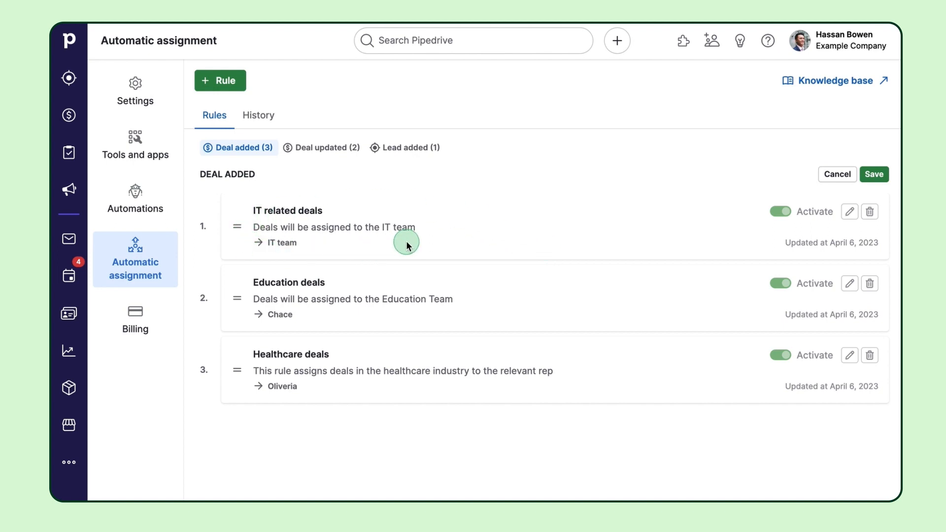
mouse_move(412, 268)
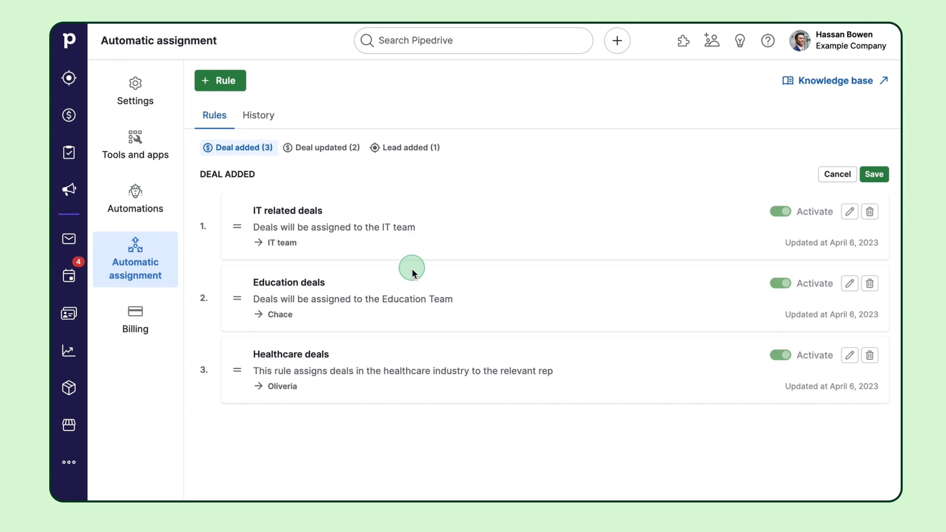
mouse_move(490, 304)
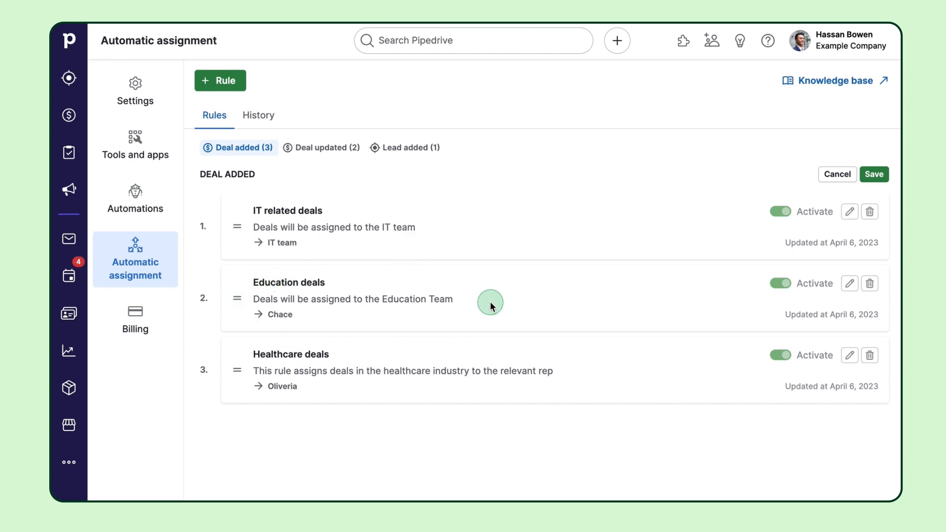
mouse_move(895, 183)
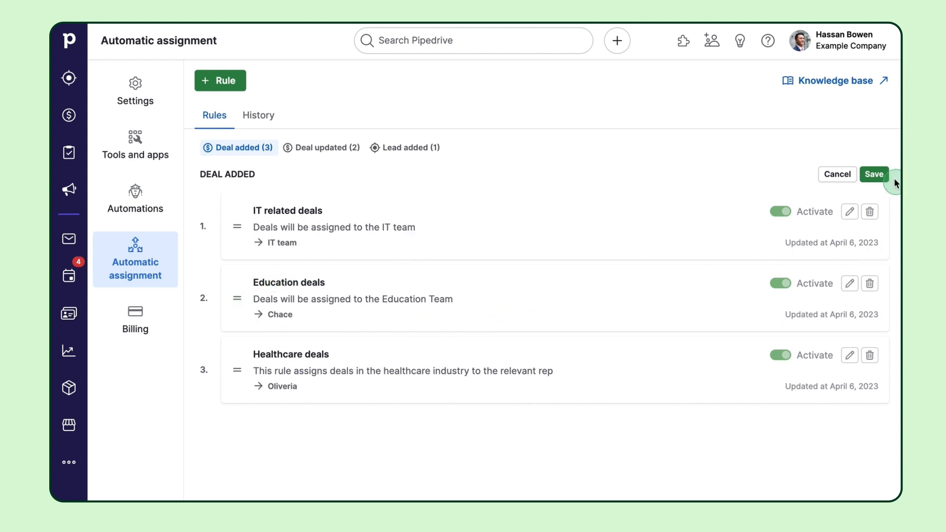
click(873, 174)
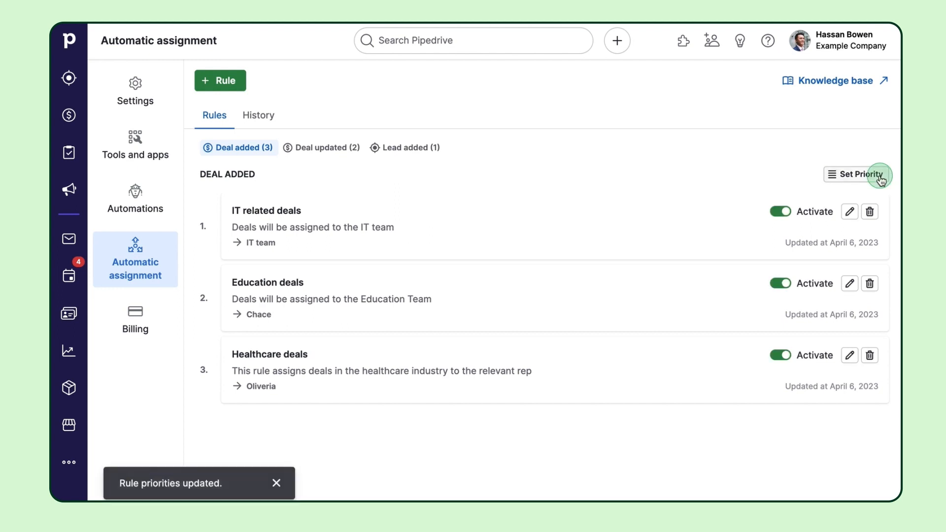
mouse_move(333, 163)
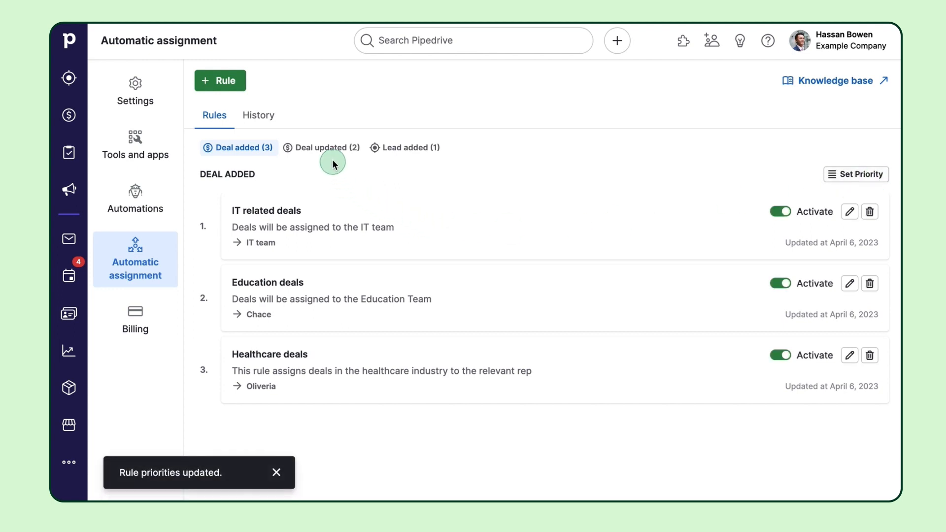
click(322, 148)
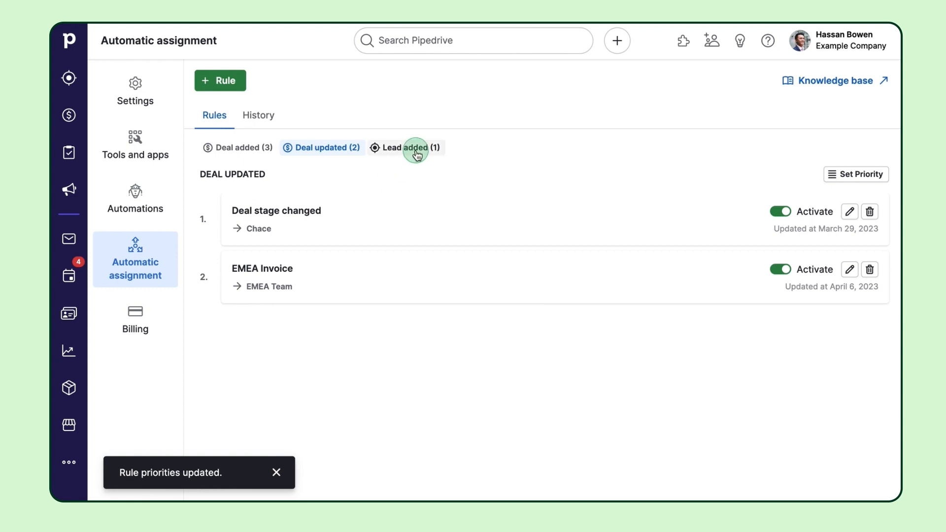
click(406, 147)
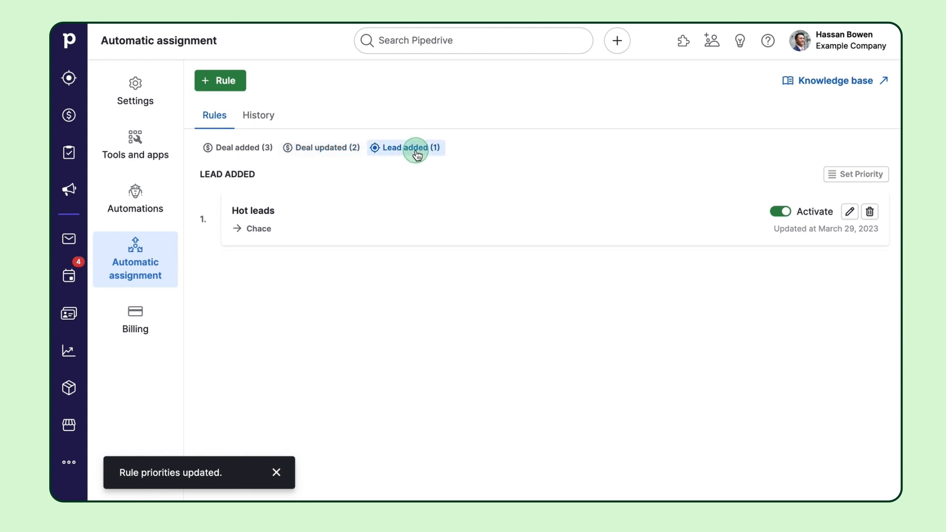
mouse_move(374, 178)
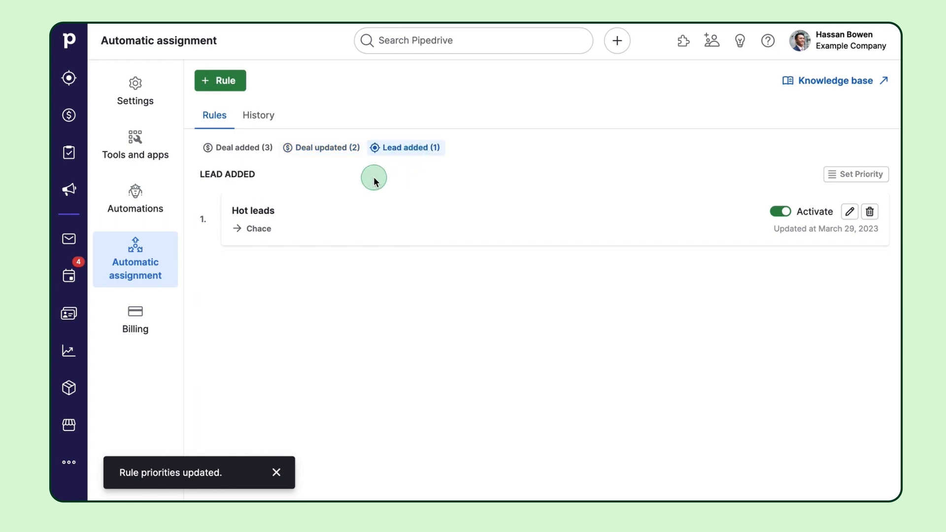
mouse_move(397, 241)
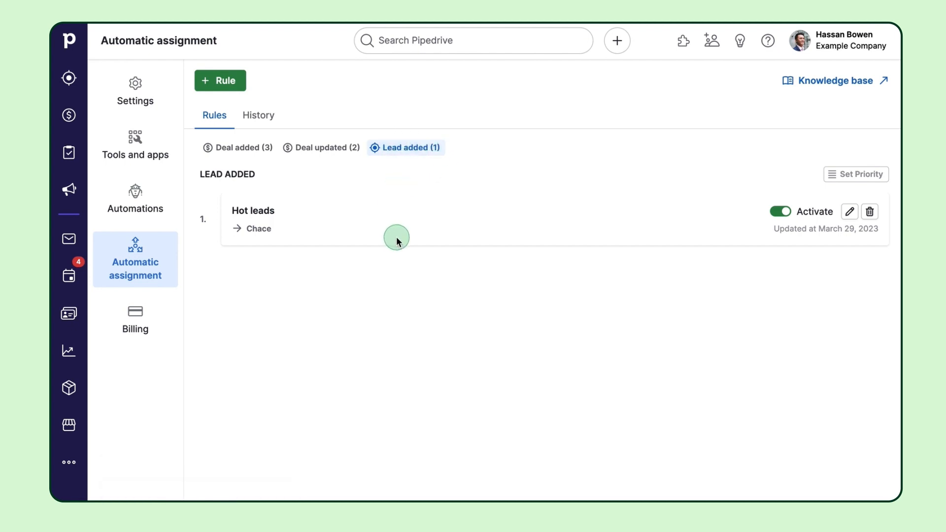
click(322, 147)
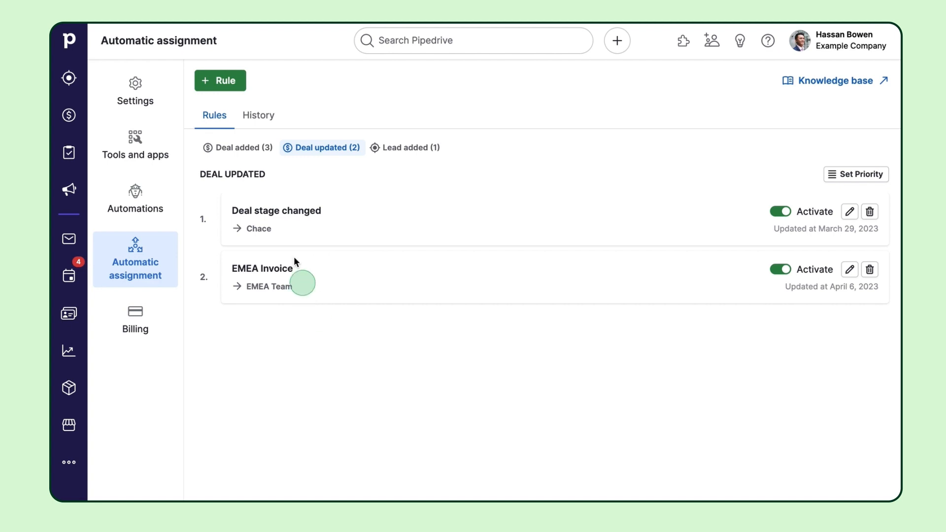
click(243, 148)
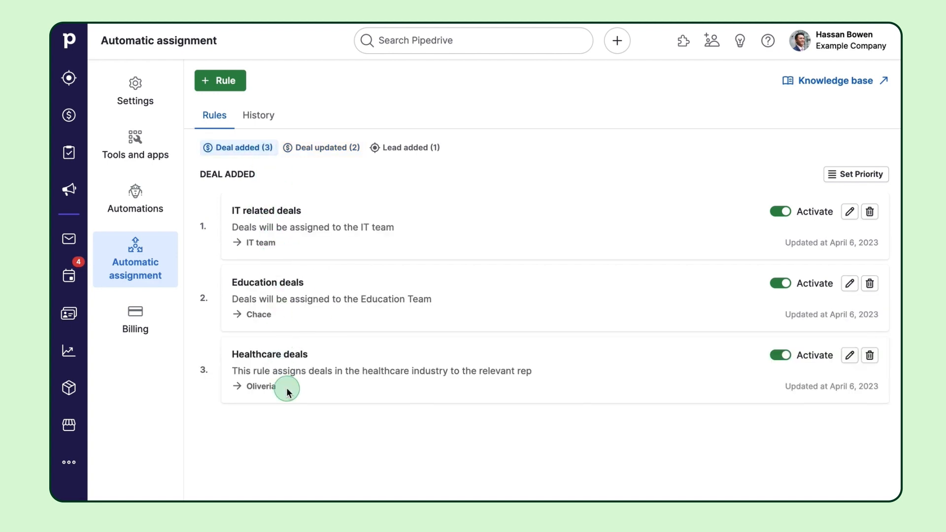
mouse_move(274, 129)
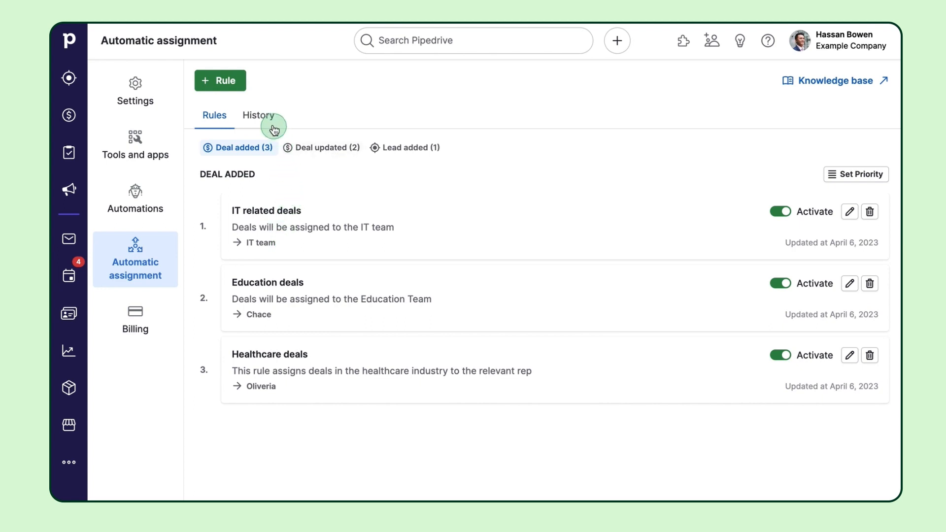
click(259, 116)
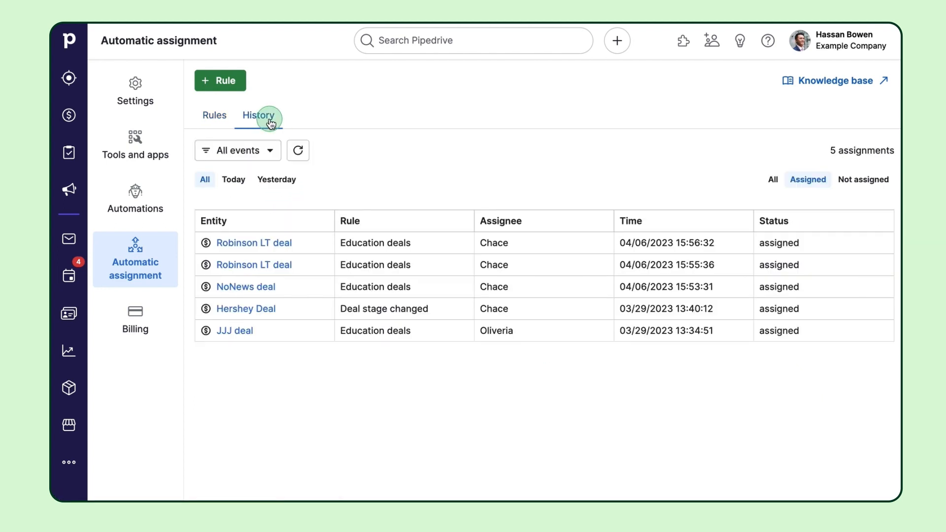
mouse_move(299, 231)
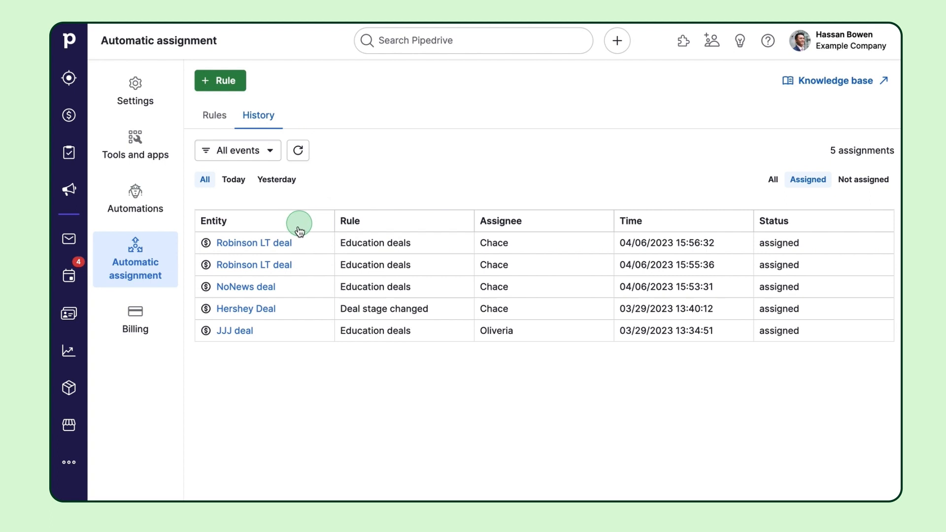
mouse_move(353, 394)
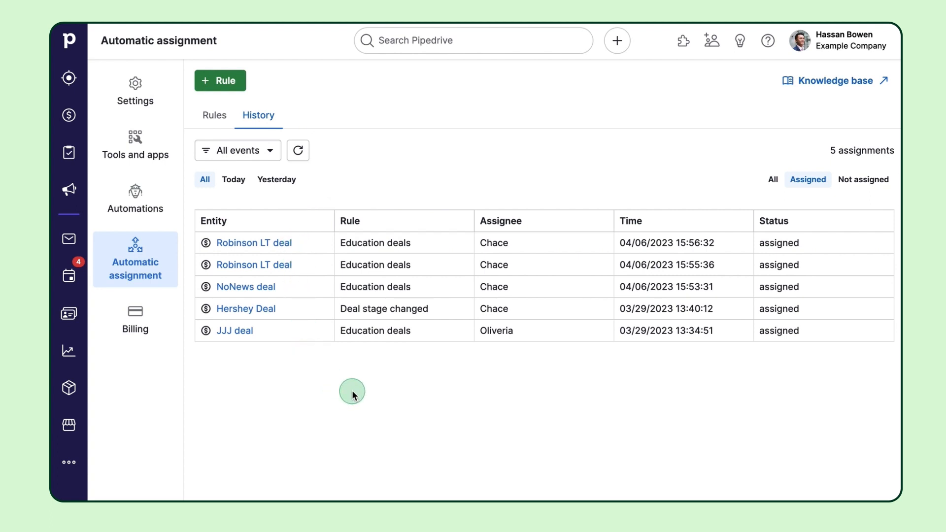
mouse_move(851, 209)
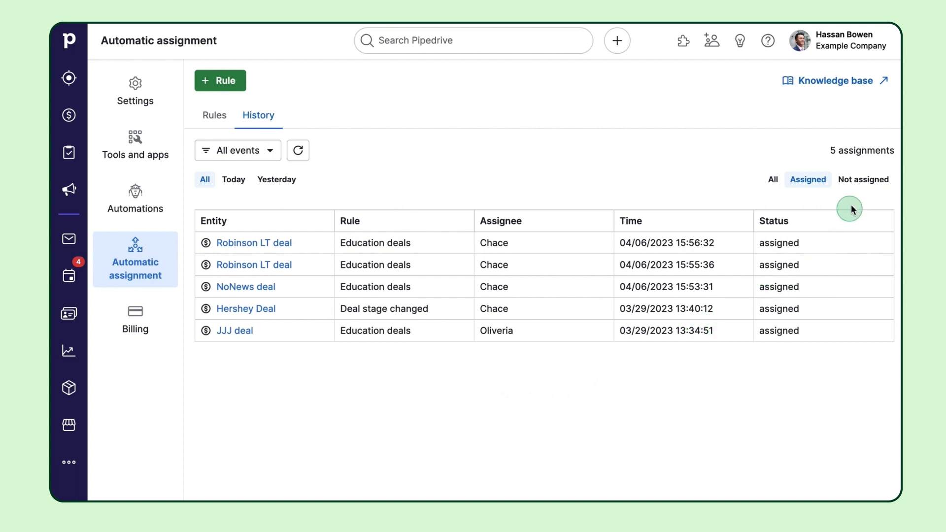
click(864, 179)
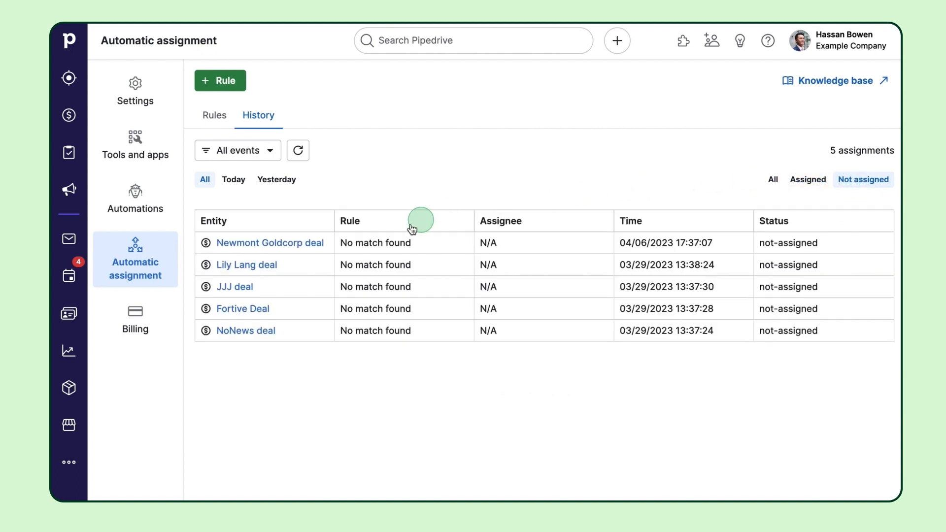
mouse_move(406, 398)
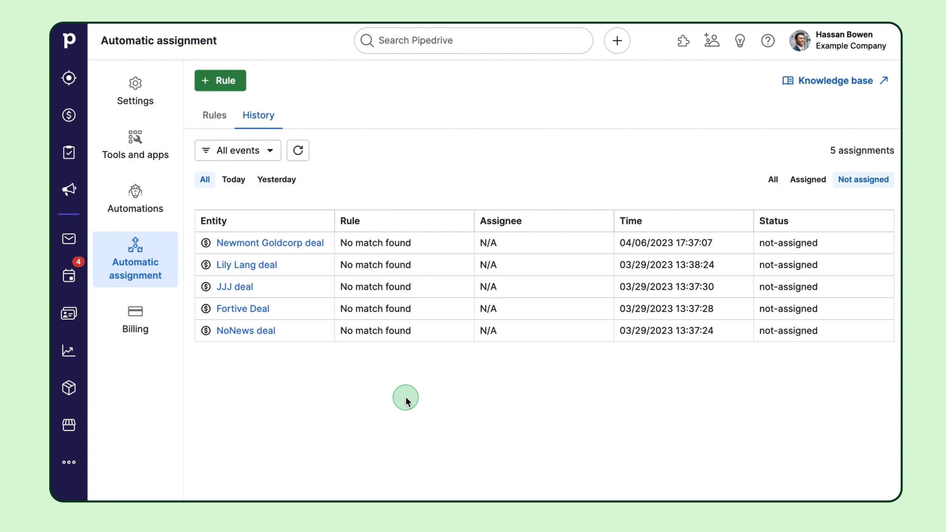
mouse_move(400, 396)
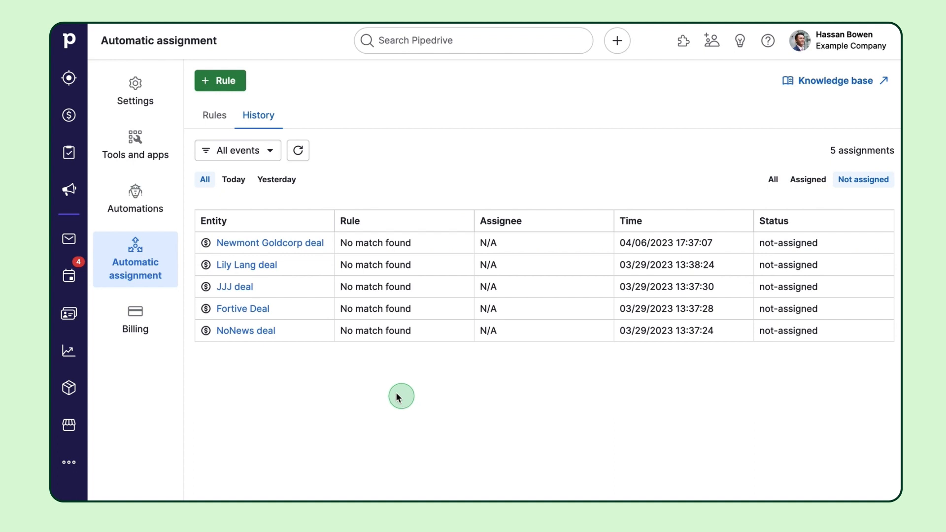
click(214, 115)
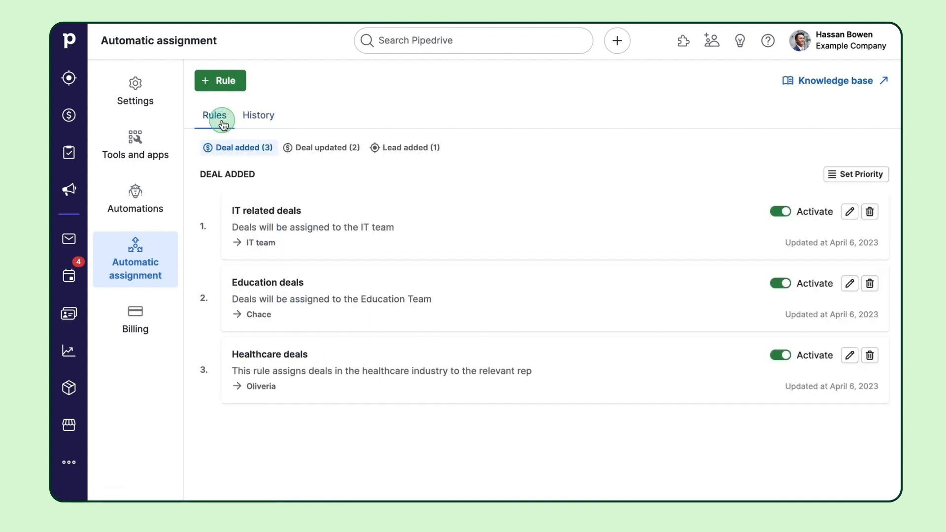